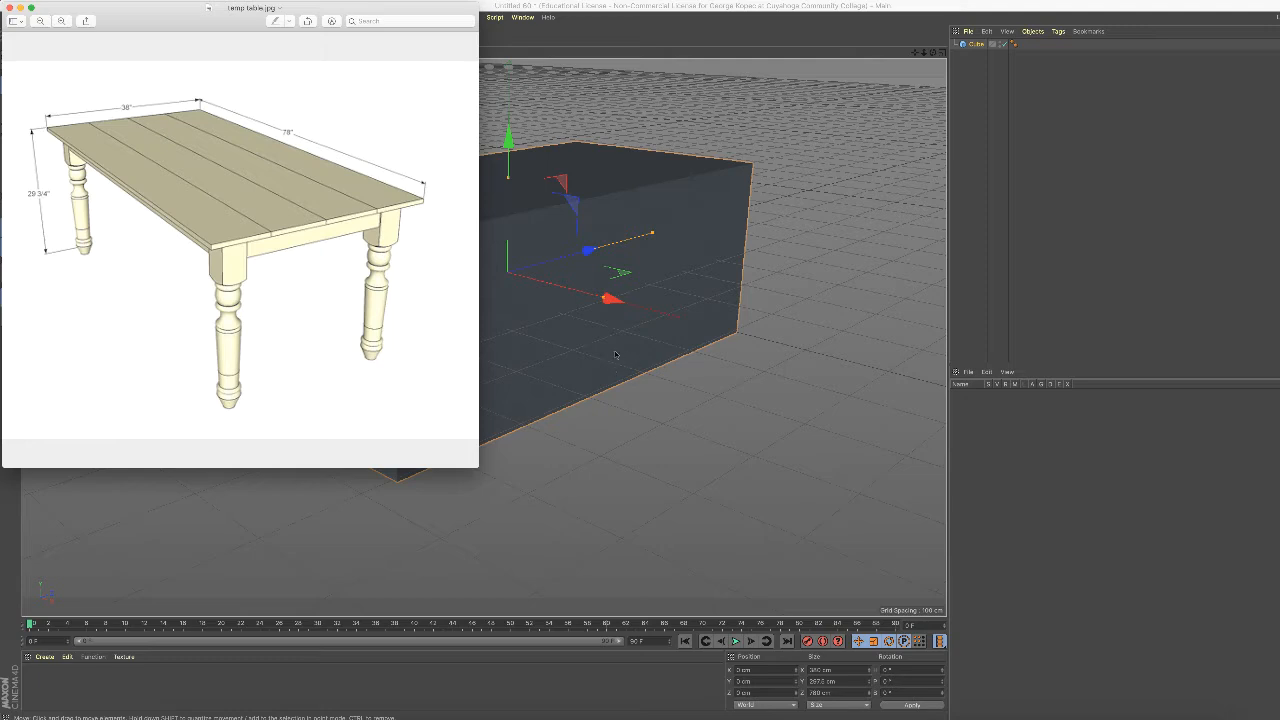
mouse_move(384, 324)
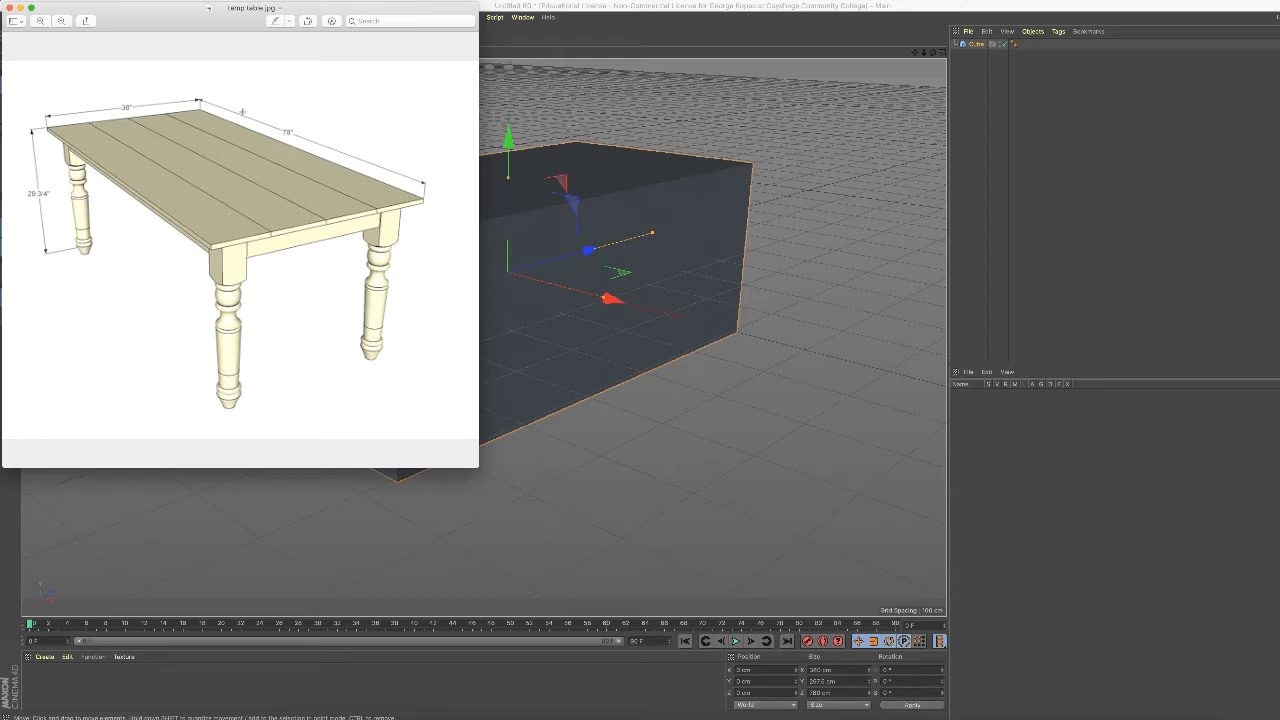
mouse_move(420, 274)
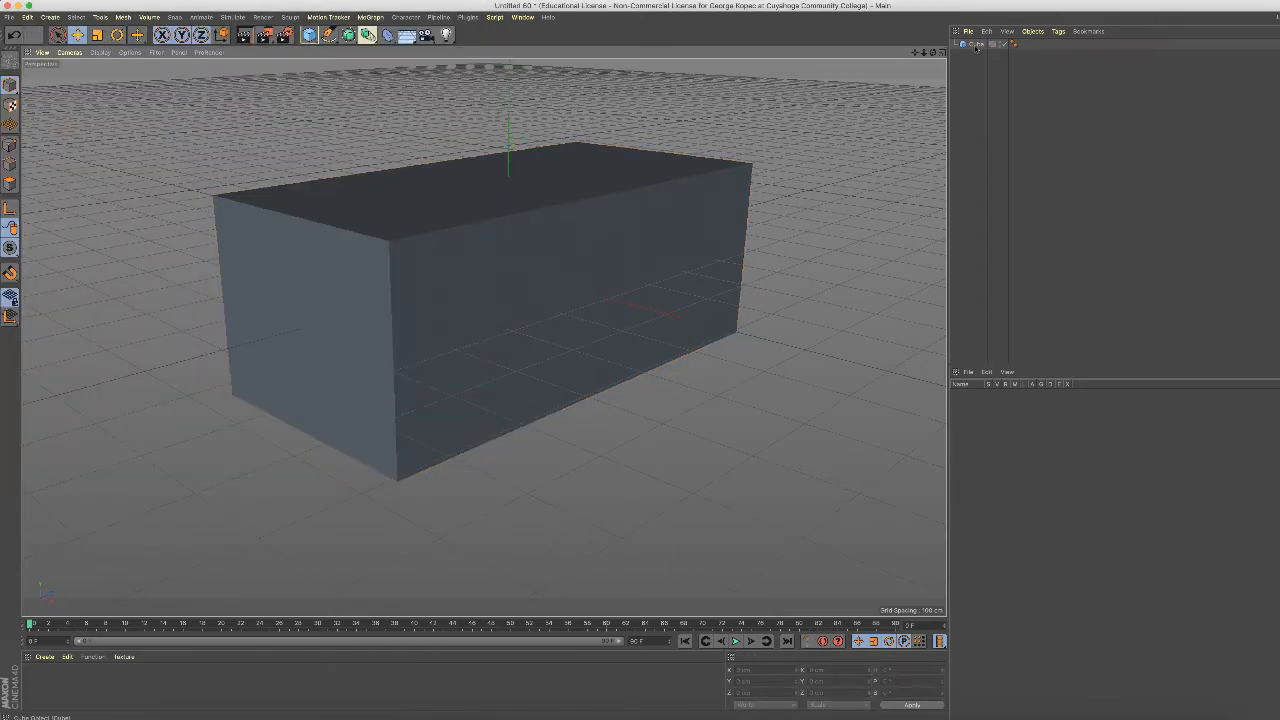
- Select the box-shaped cube in the viewport so its move axes appear
left_click(400, 390)
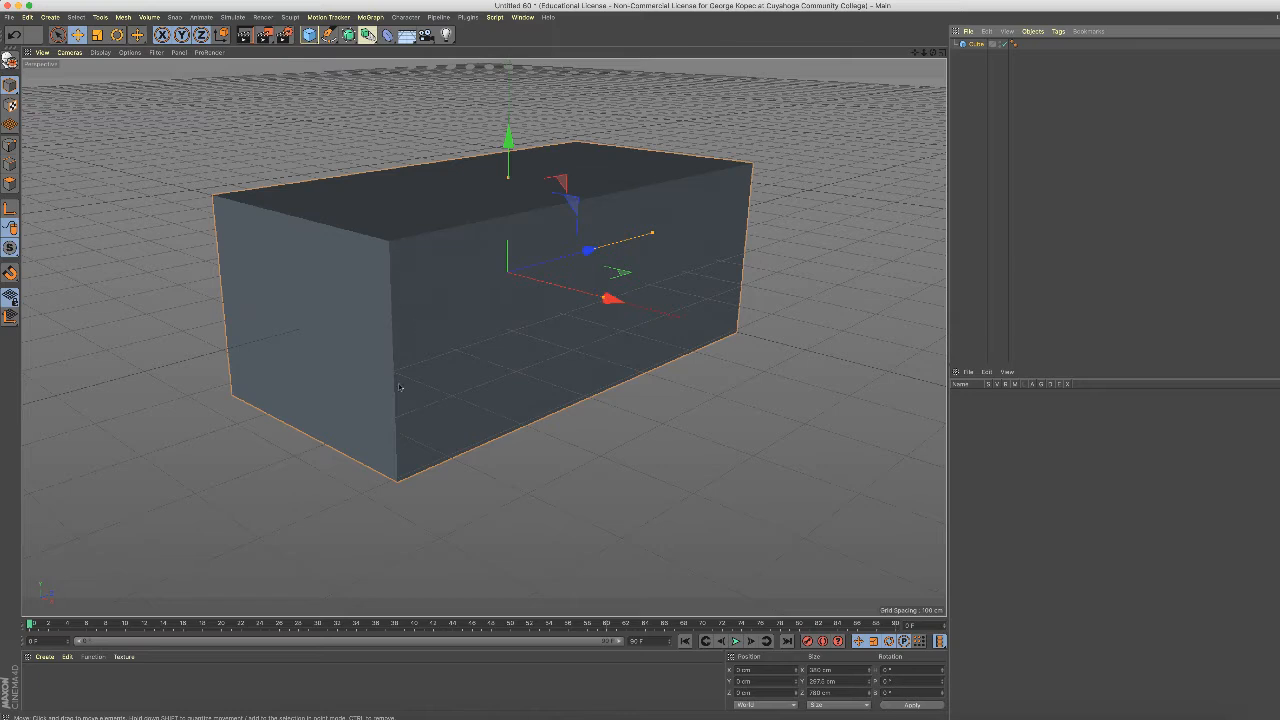
mouse_move(400, 254)
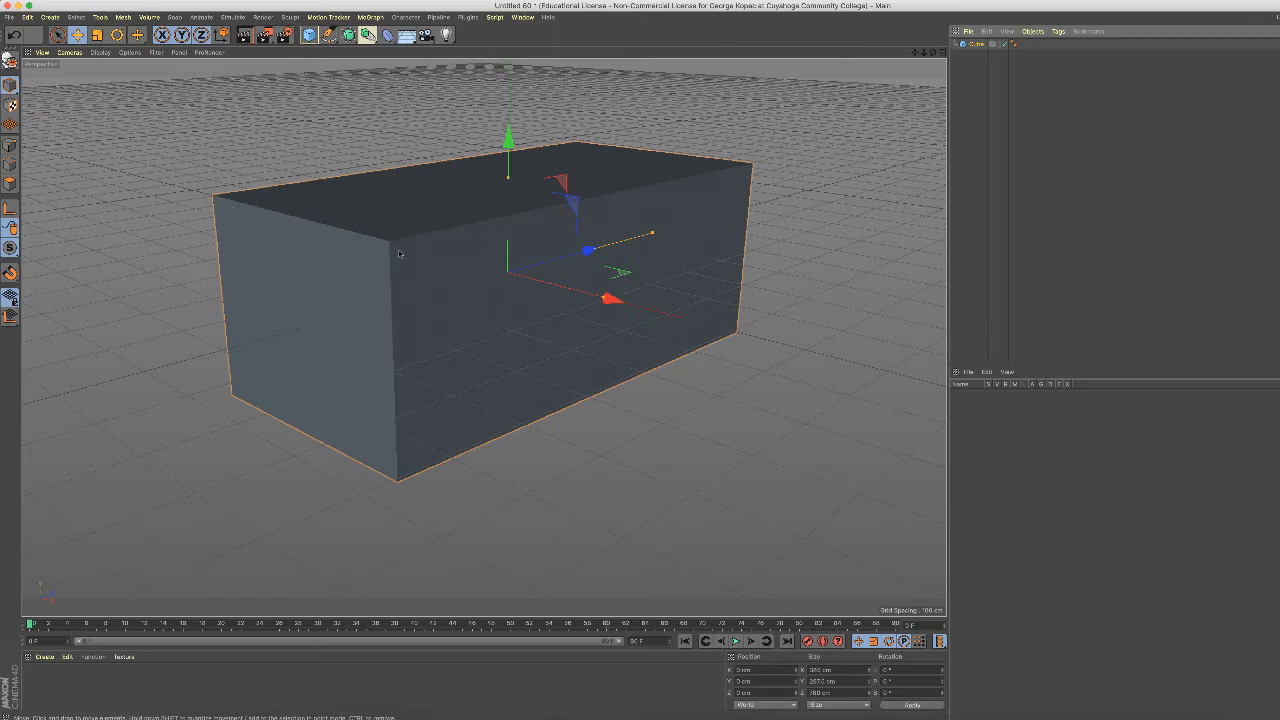
mouse_move(392, 248)
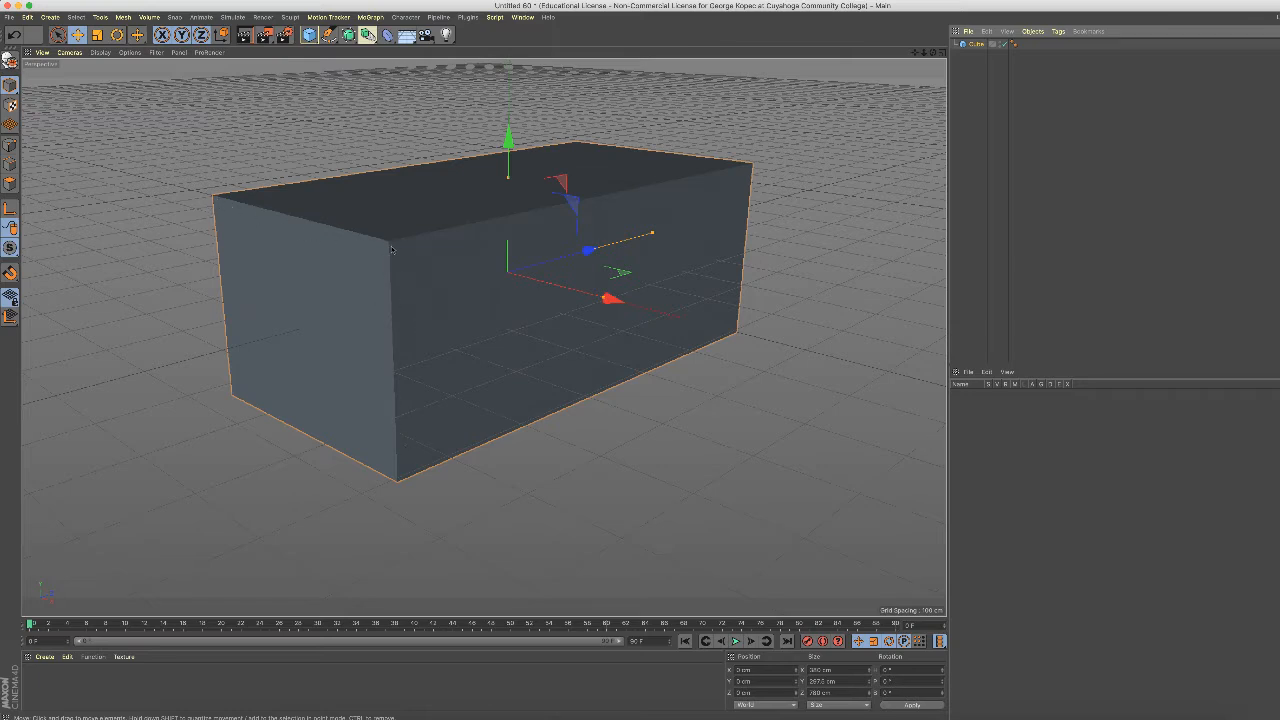
mouse_move(384, 244)
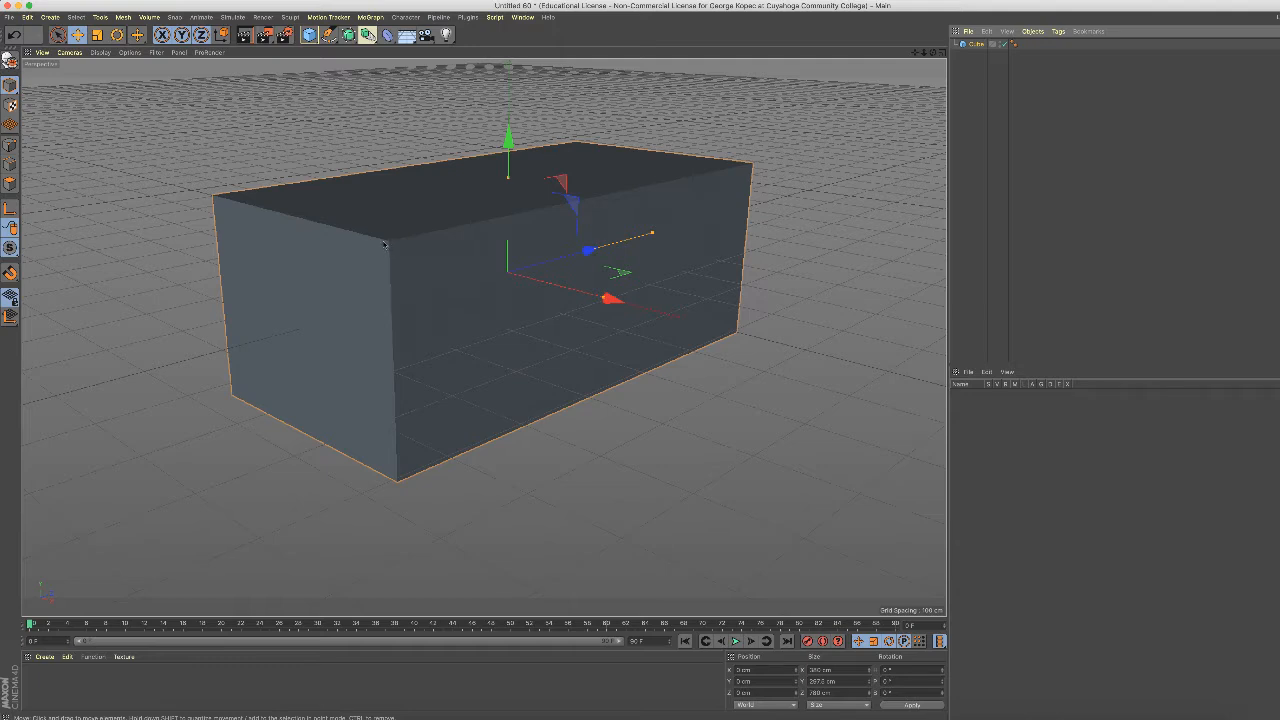
mouse_move(724, 188)
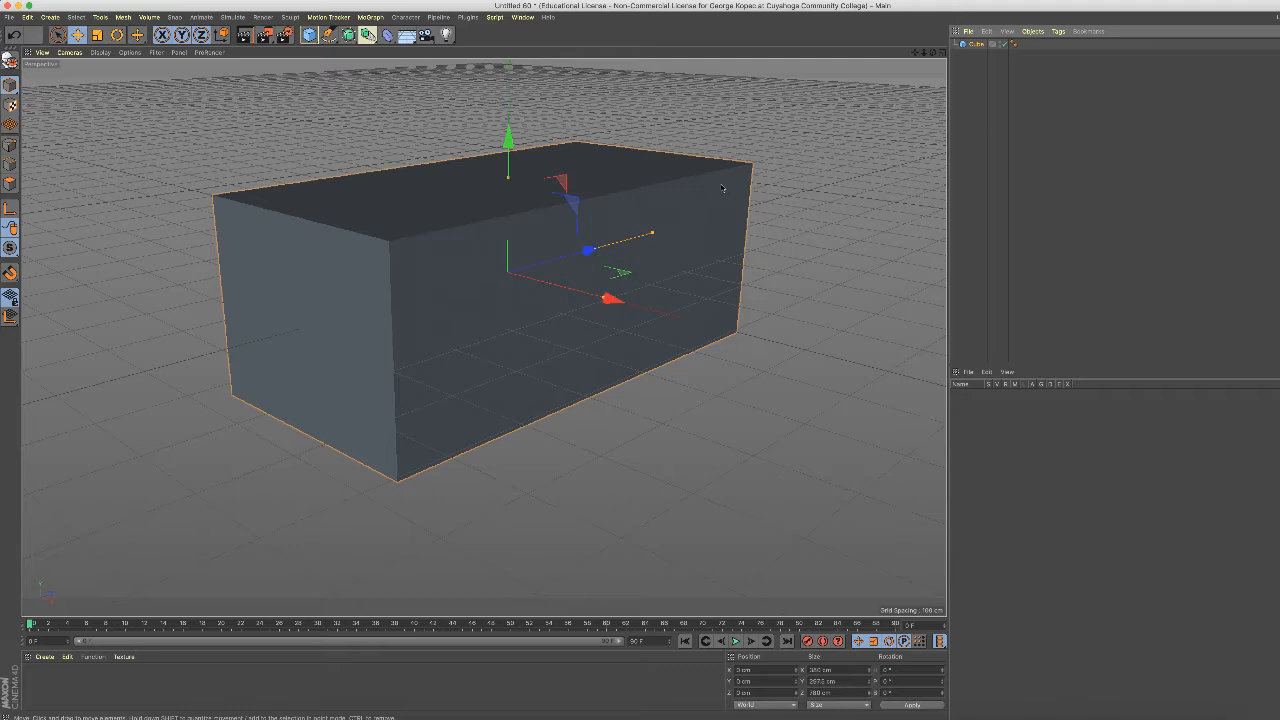
mouse_move(530, 348)
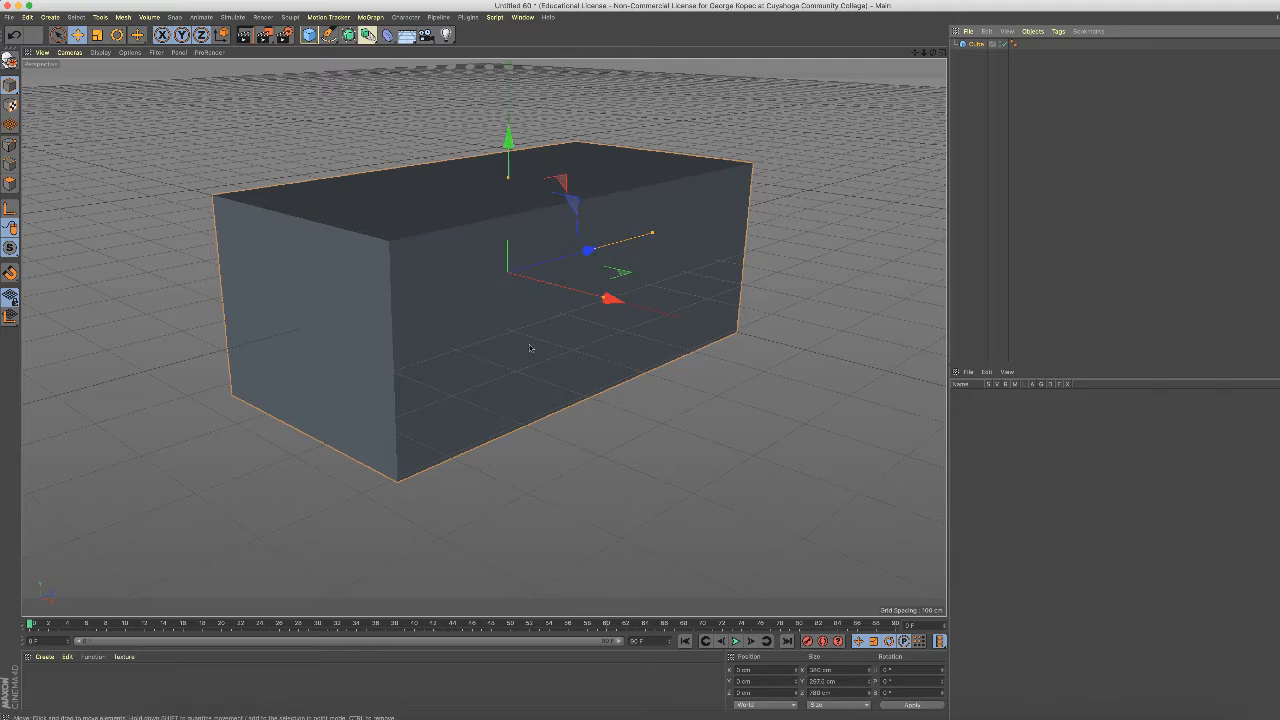
mouse_move(344, 256)
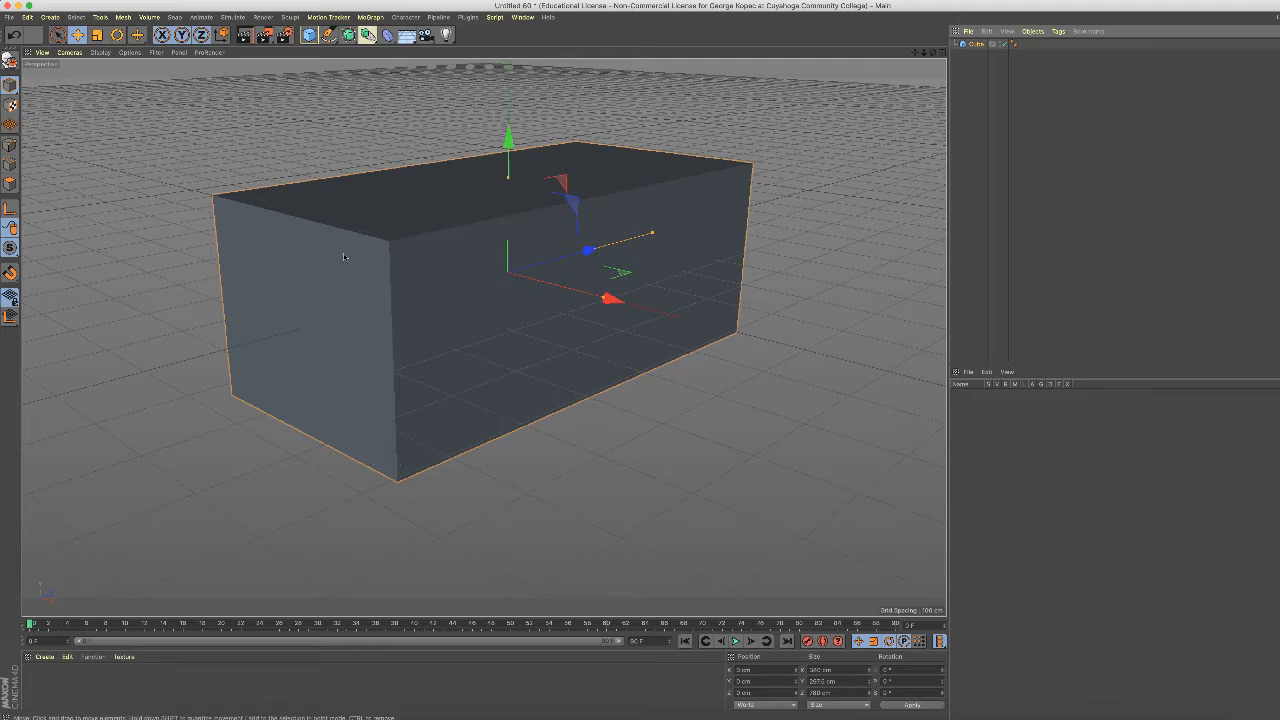
mouse_move(420, 384)
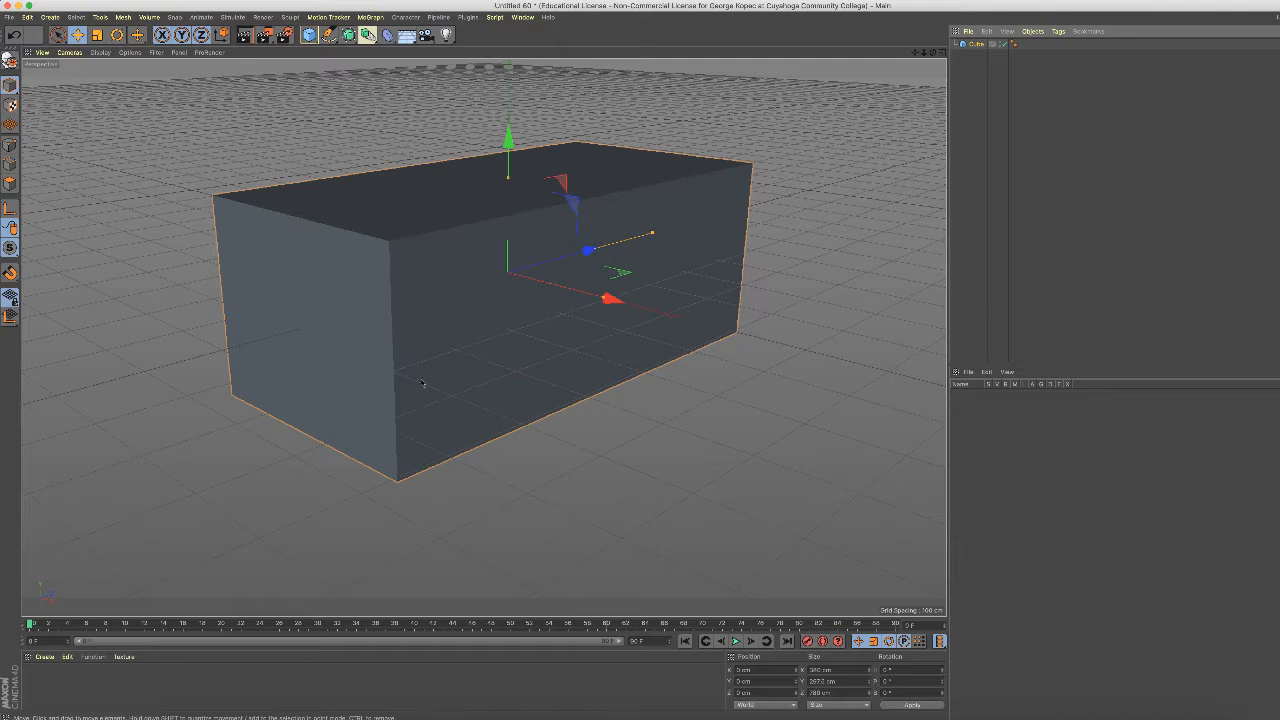
mouse_move(348, 234)
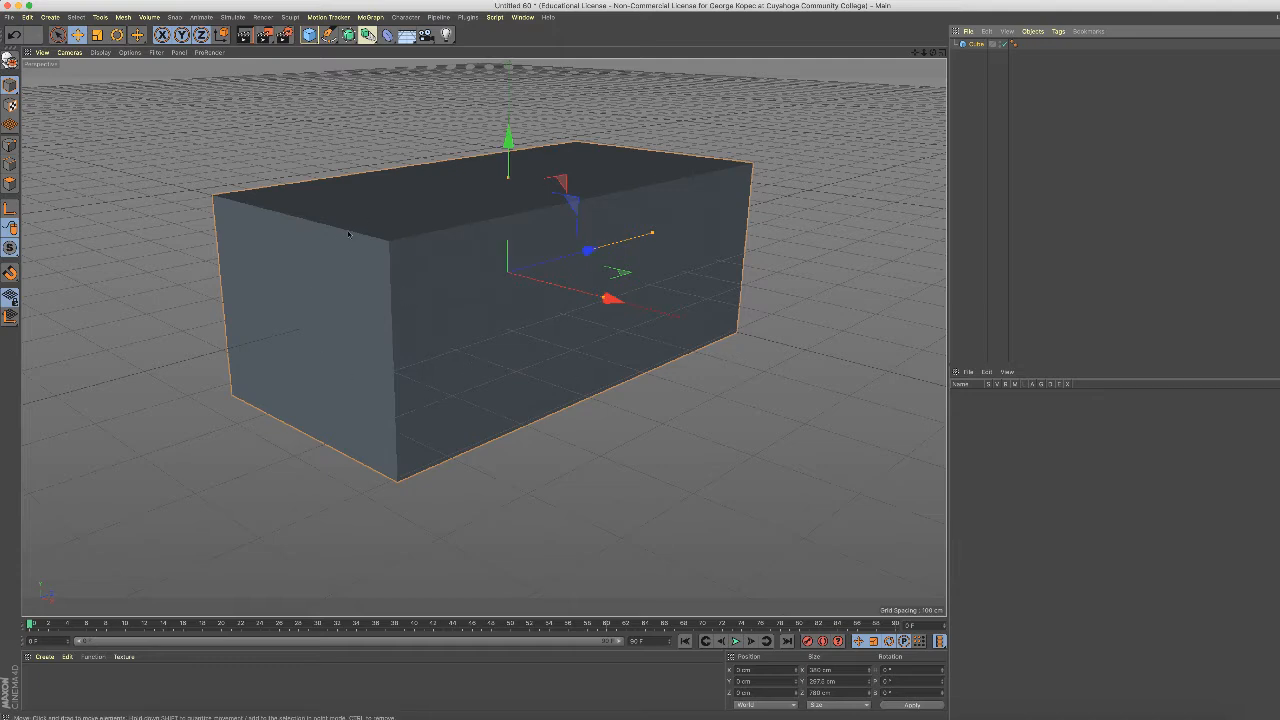
mouse_move(536, 368)
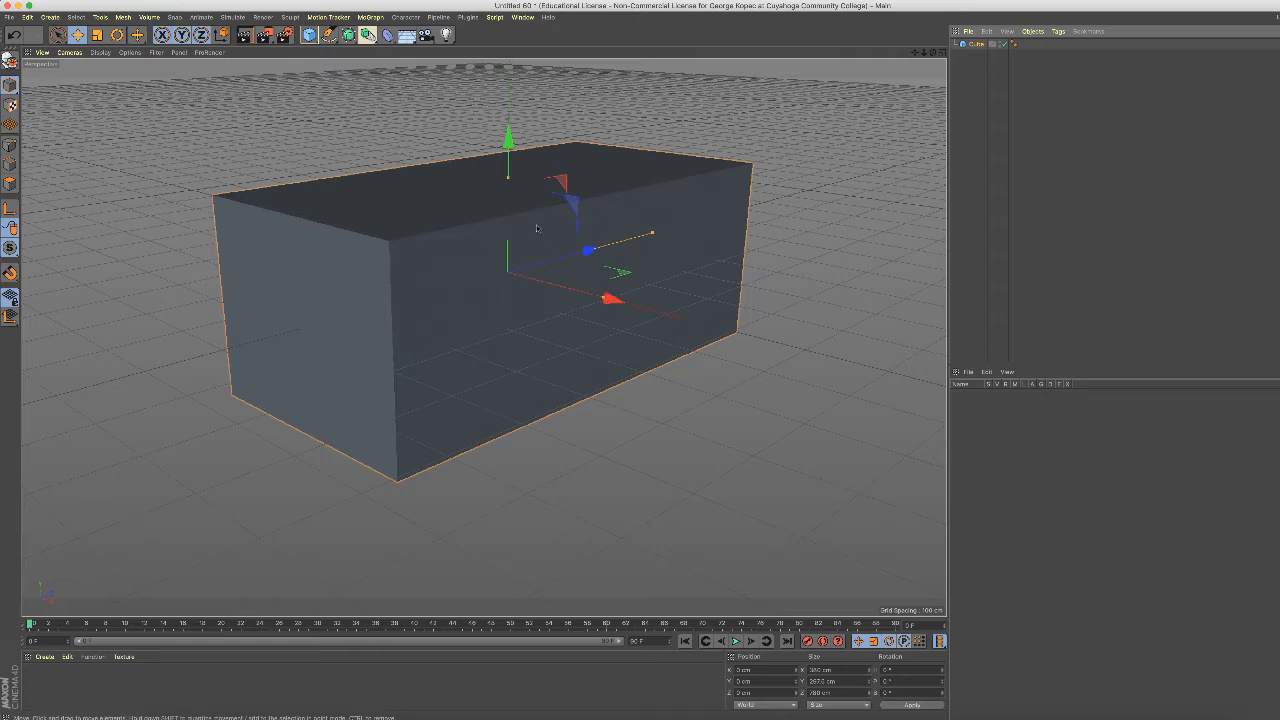
mouse_move(450, 334)
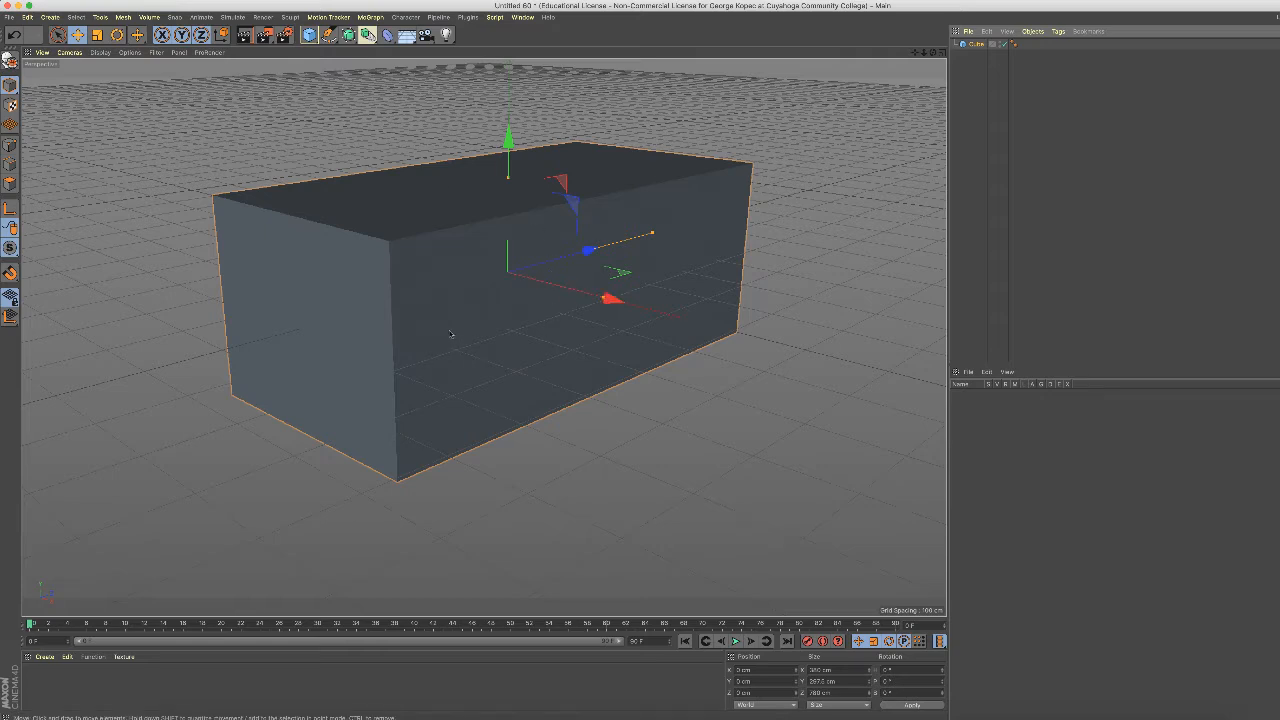
mouse_move(348, 272)
type("size guid")
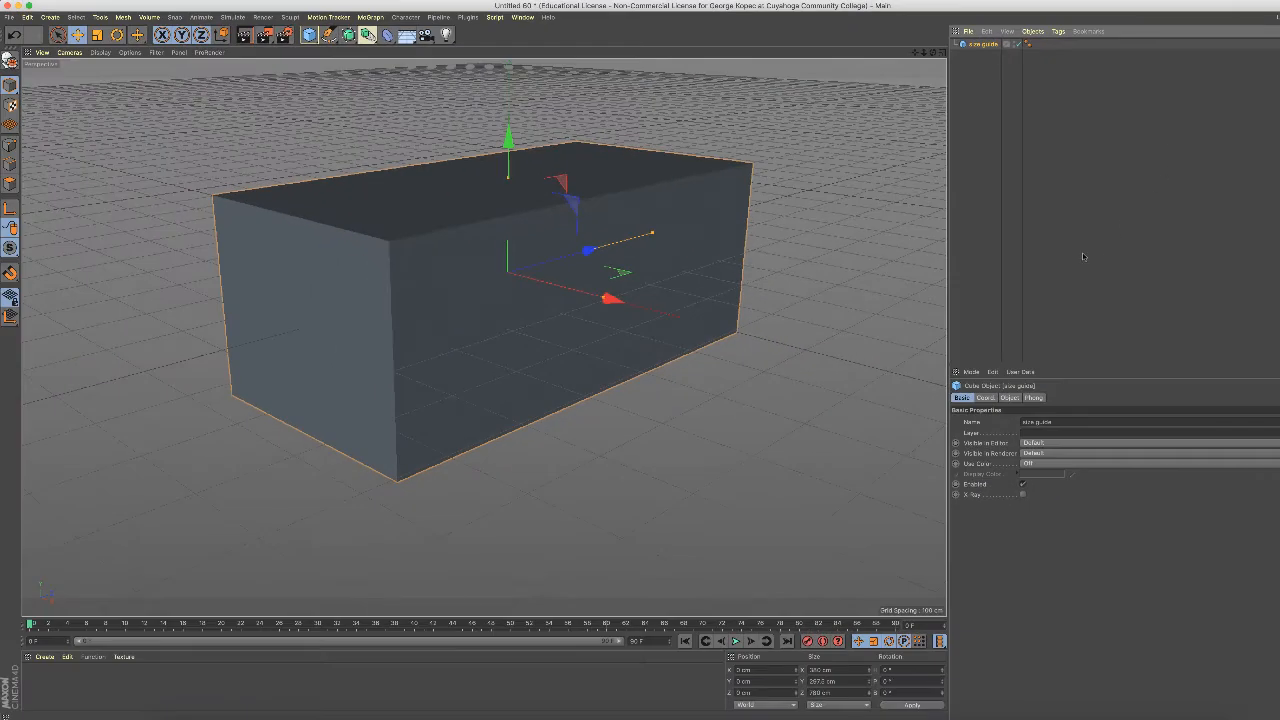
mouse_move(760, 180)
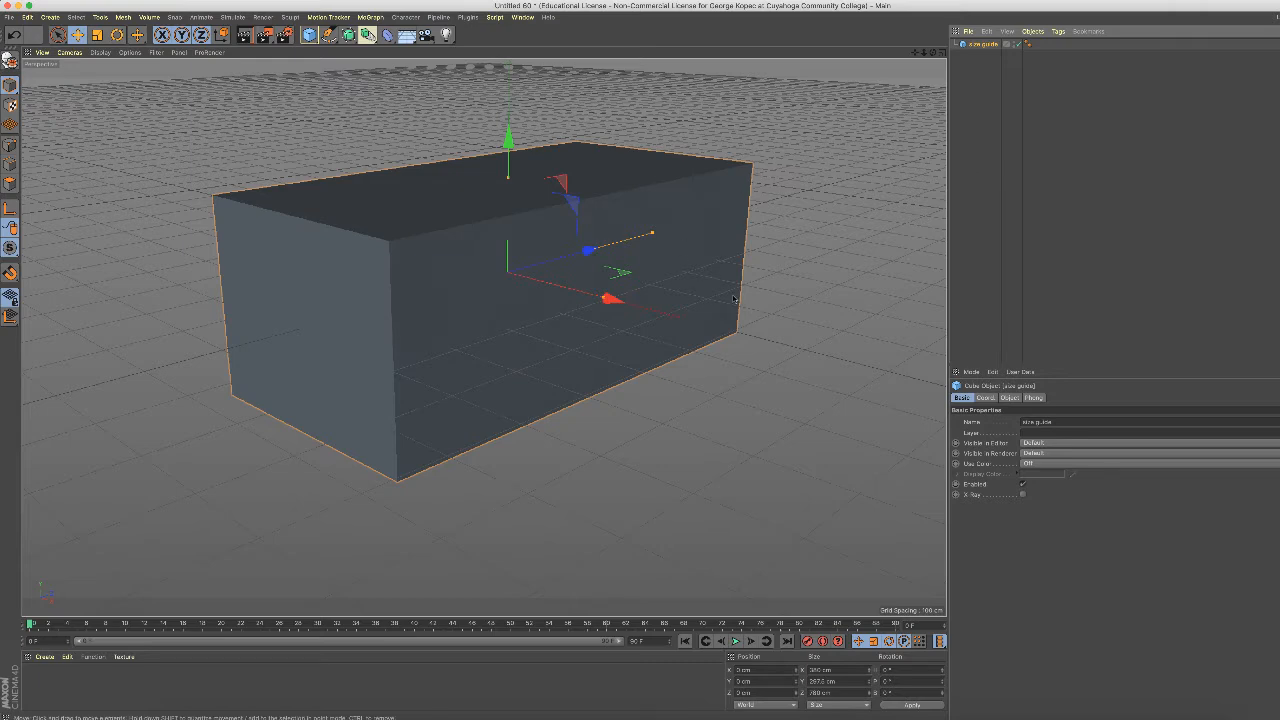
mouse_move(734, 300)
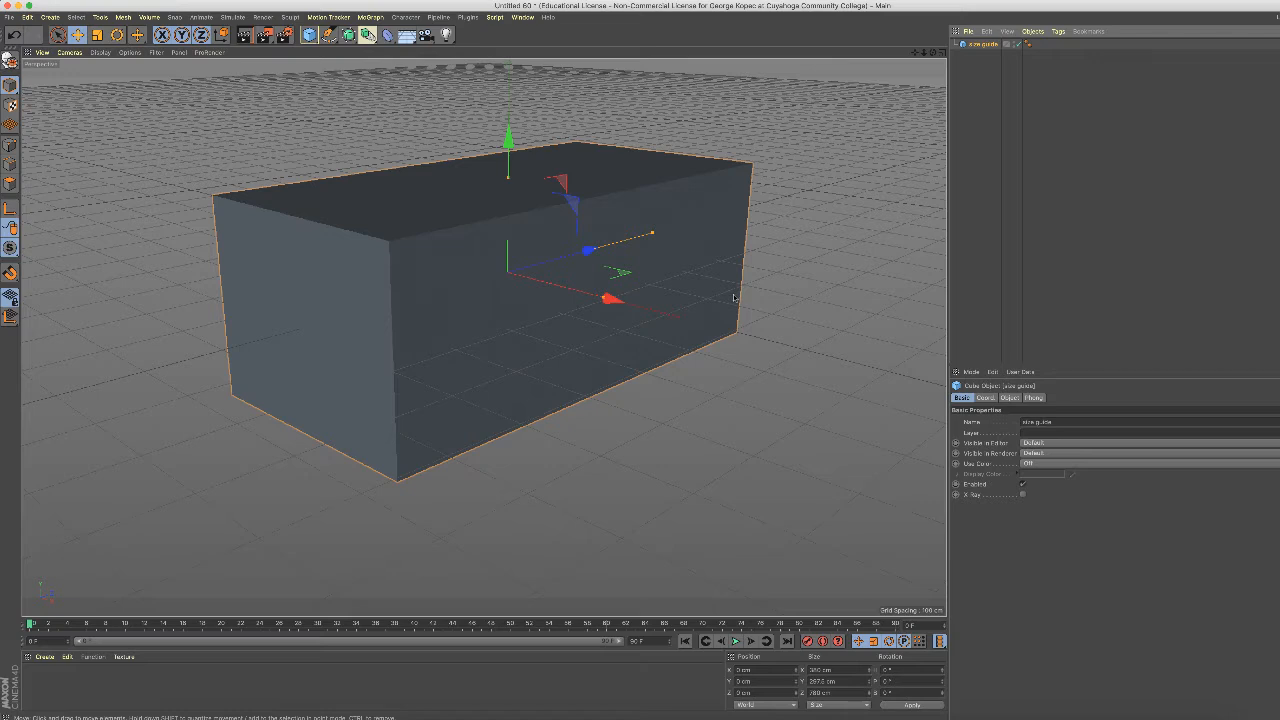
mouse_move(1000, 64)
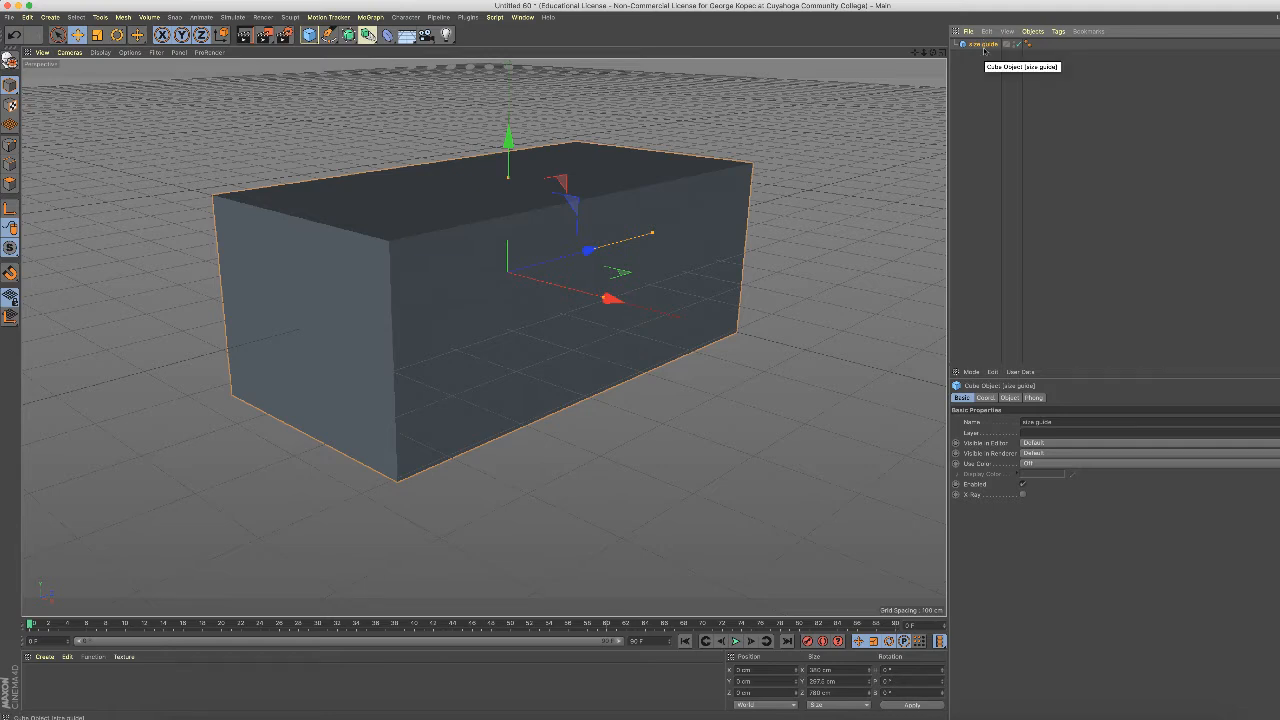
mouse_move(1040, 356)
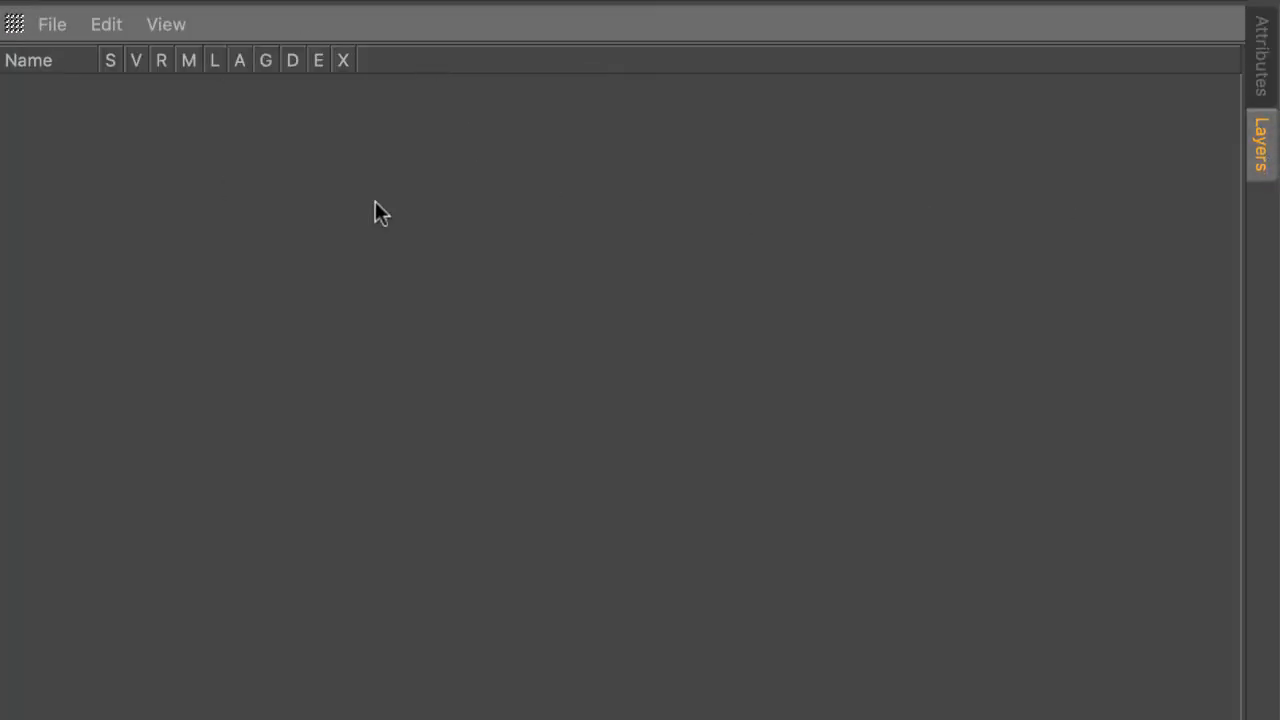
mouse_move(320, 170)
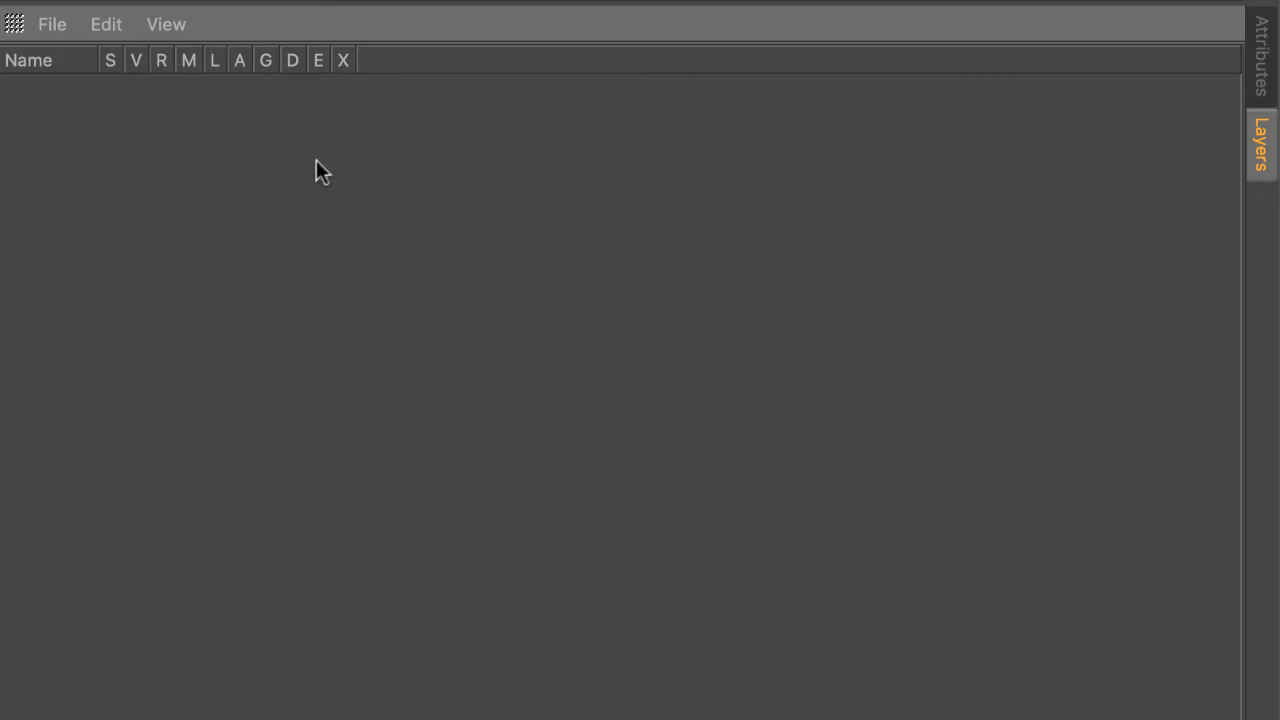
mouse_move(38, 114)
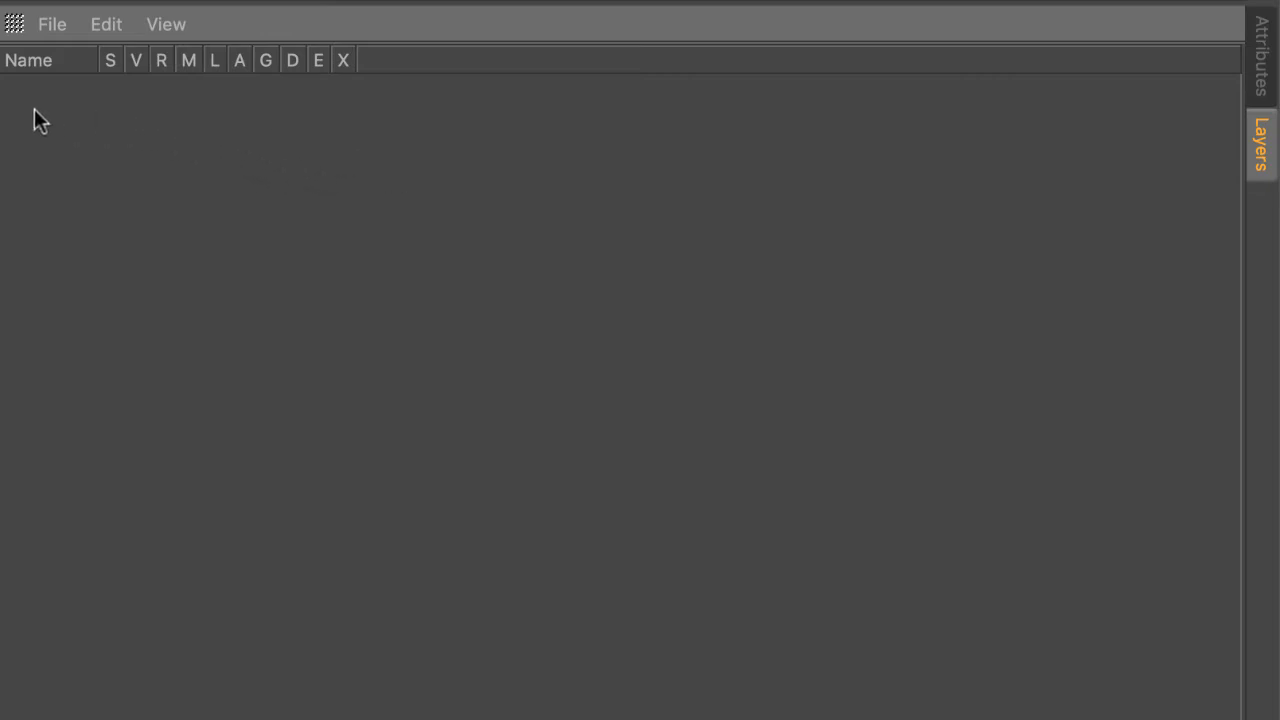
mouse_move(78, 112)
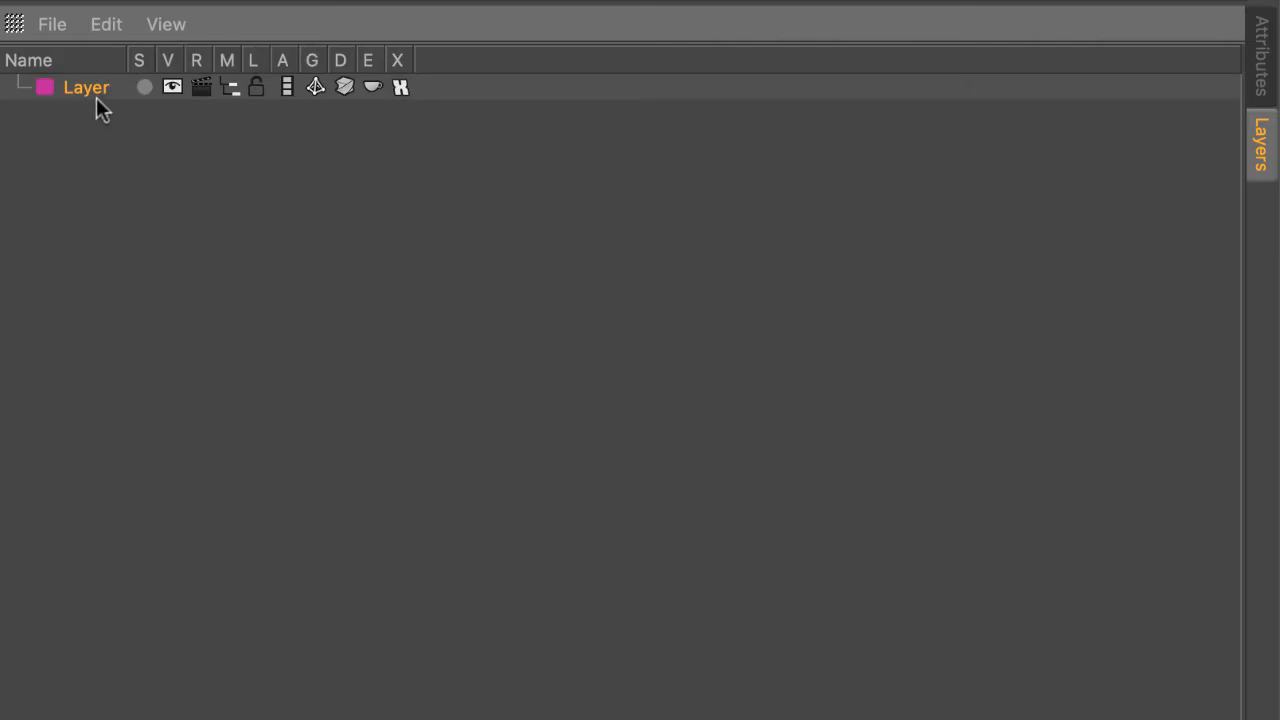
- Rename the new layer to 'size guide'
double_click(84, 88)
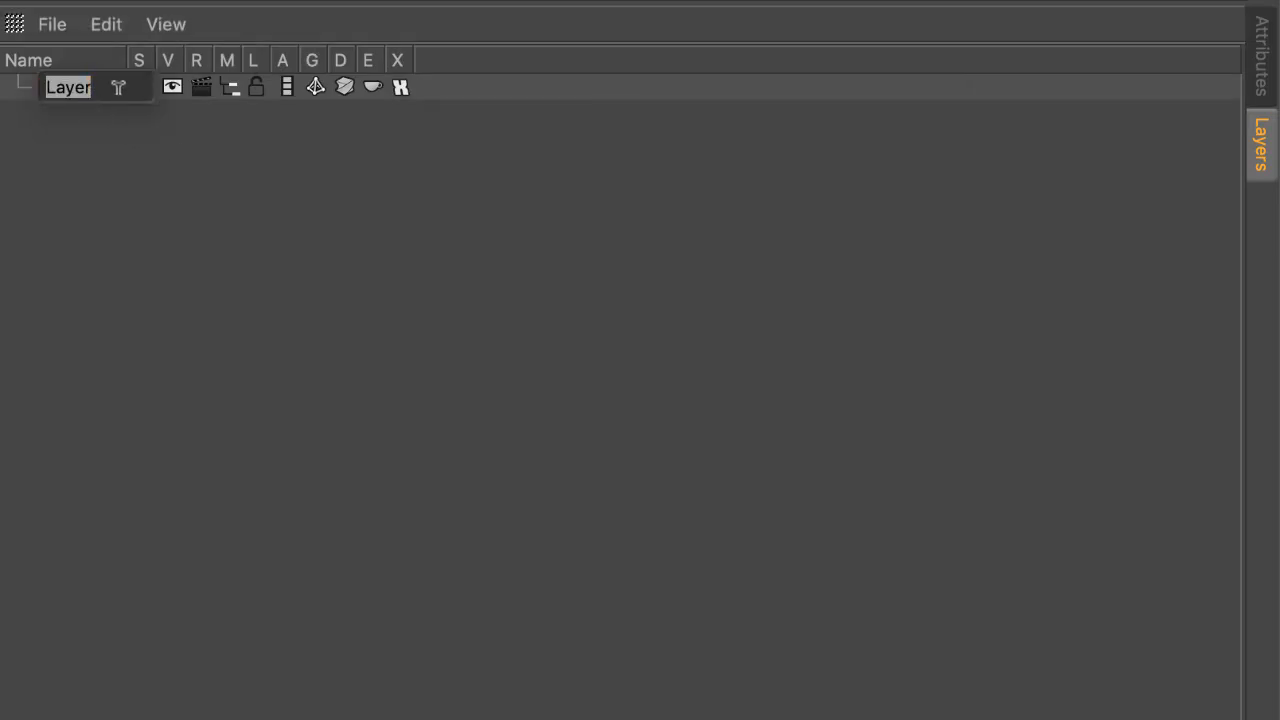
type("size guide")
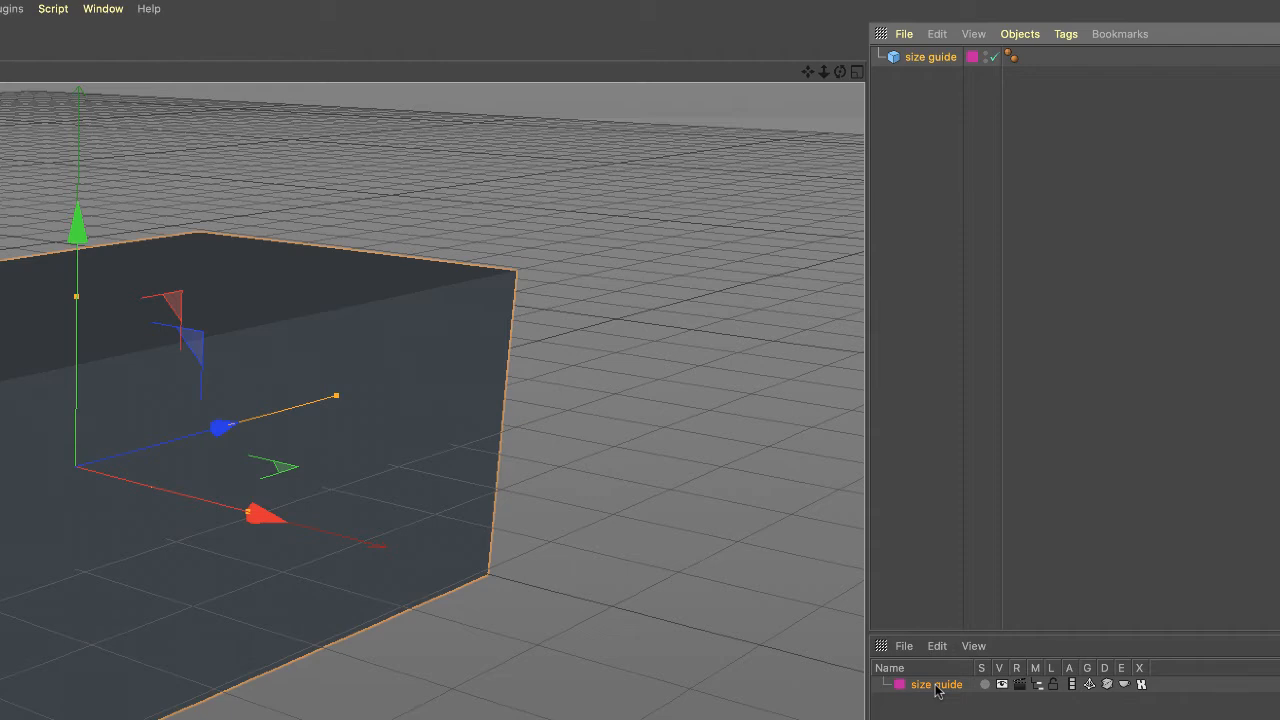
mouse_move(1002, 696)
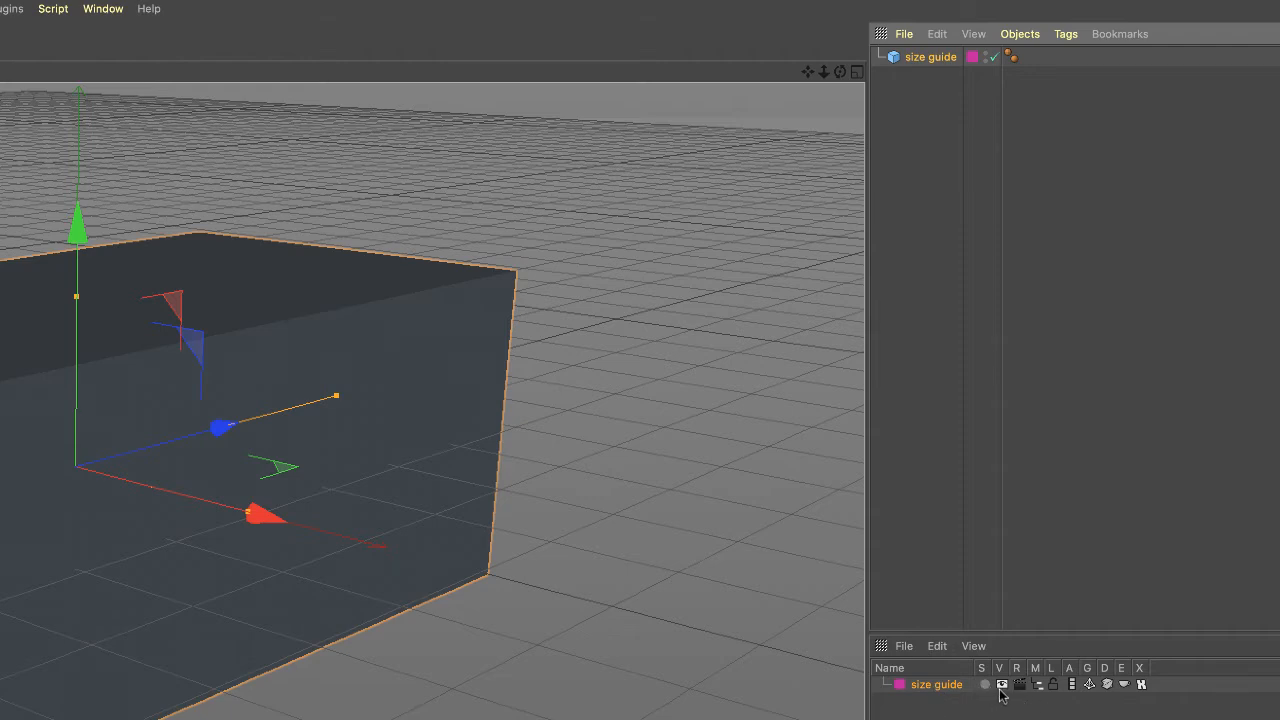
mouse_move(976, 696)
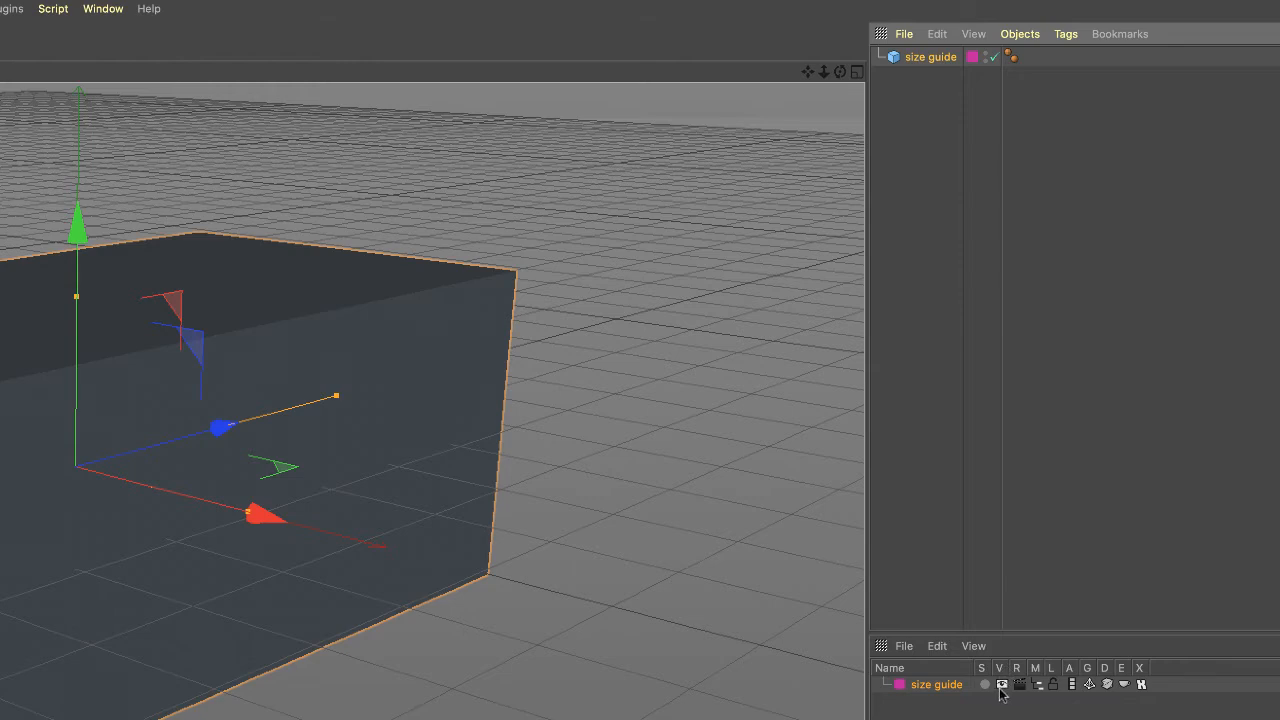
- Assign the size guide cube to the size guide layer
left_click(1000, 684)
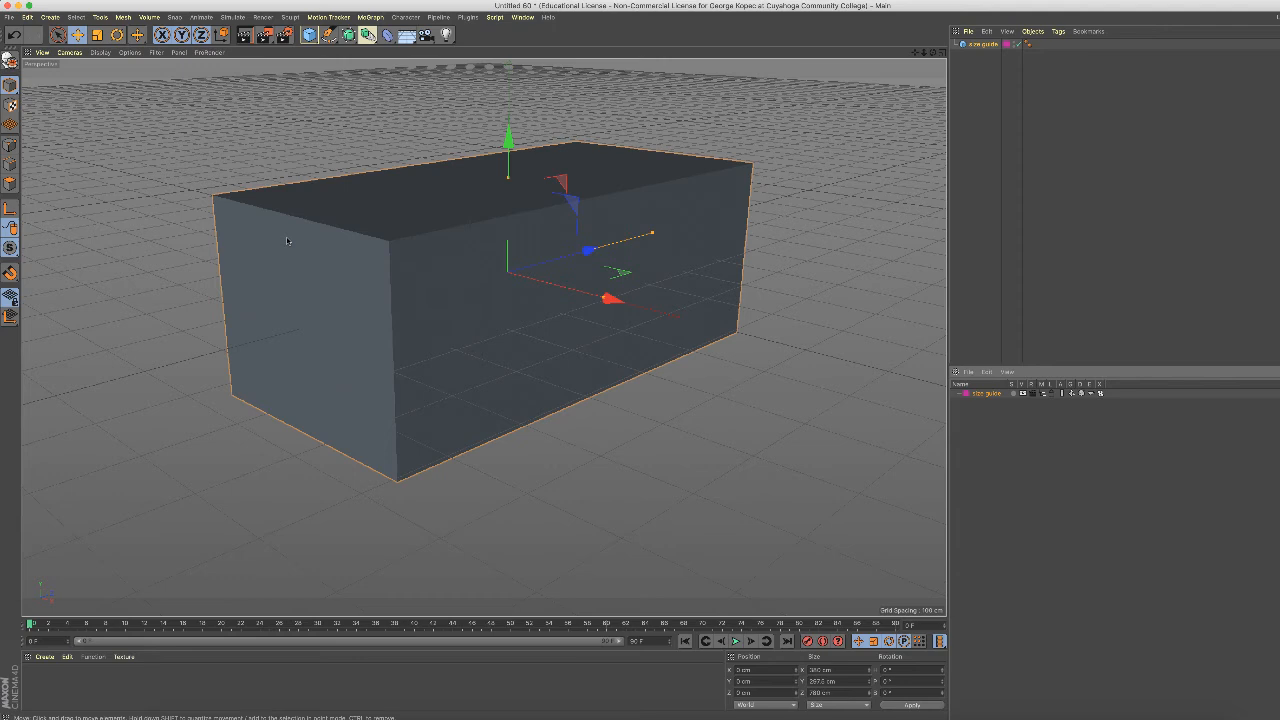
mouse_move(732, 188)
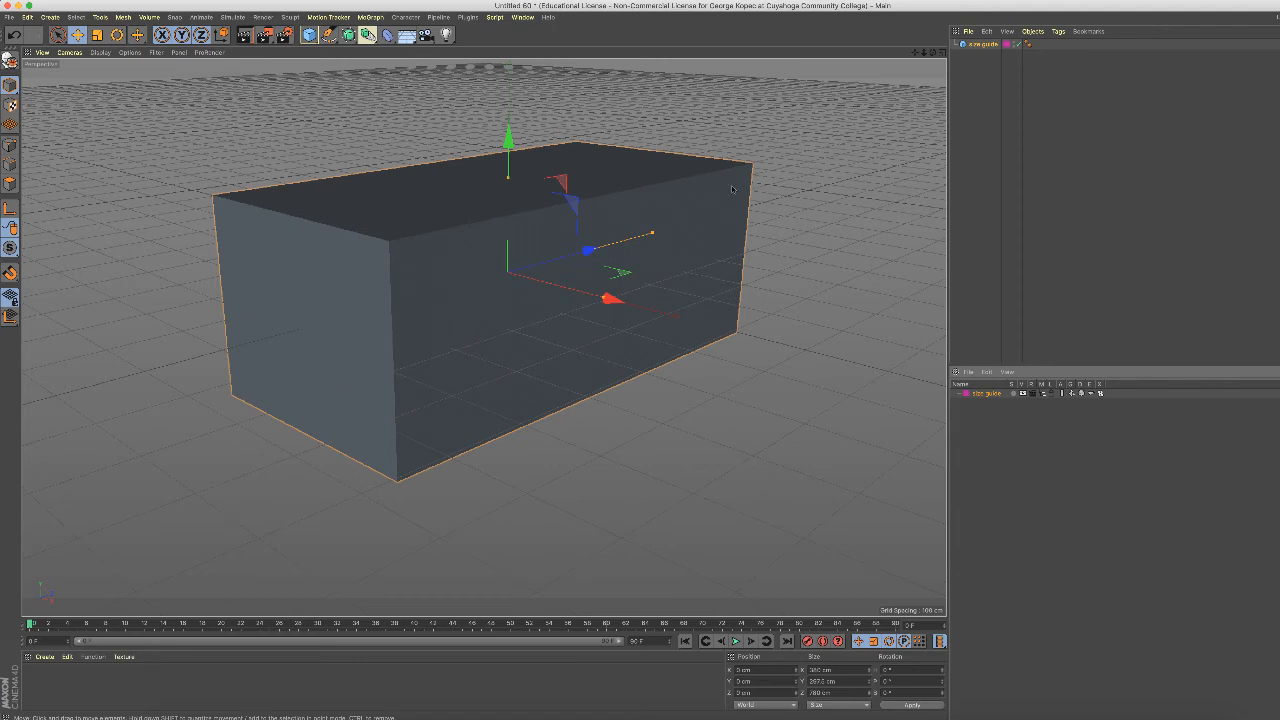
mouse_move(908, 464)
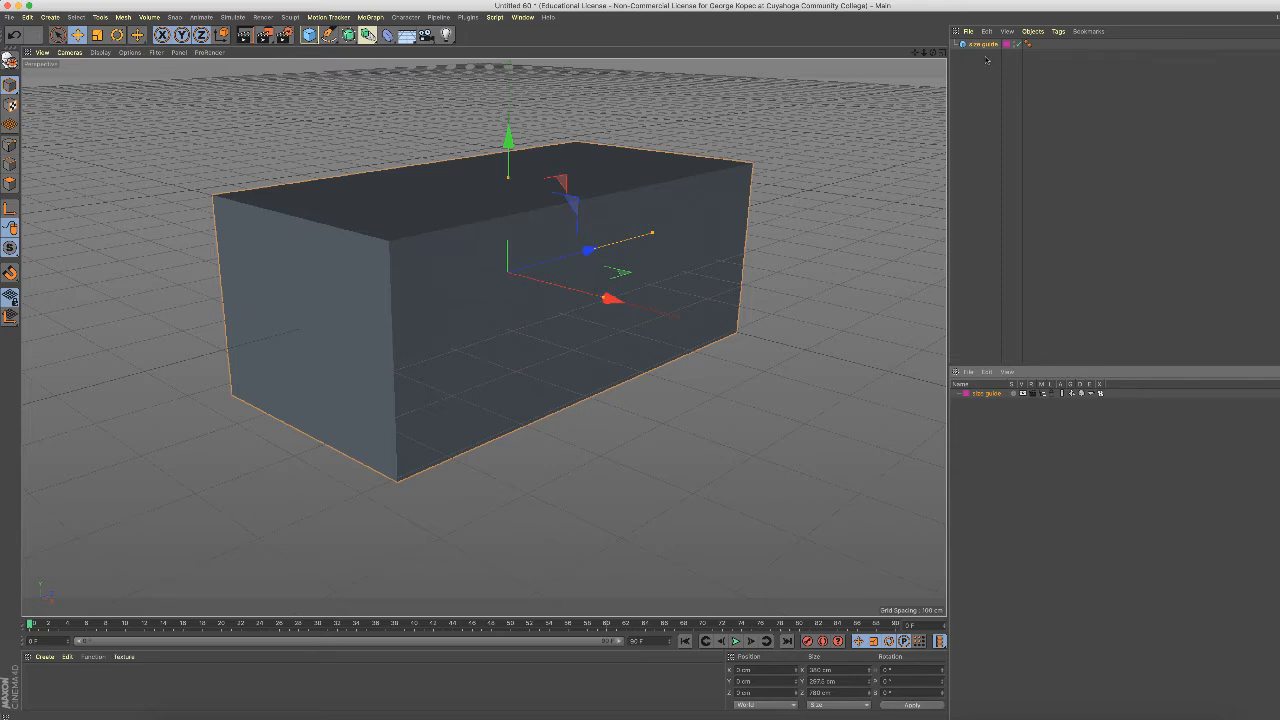
mouse_move(1034, 136)
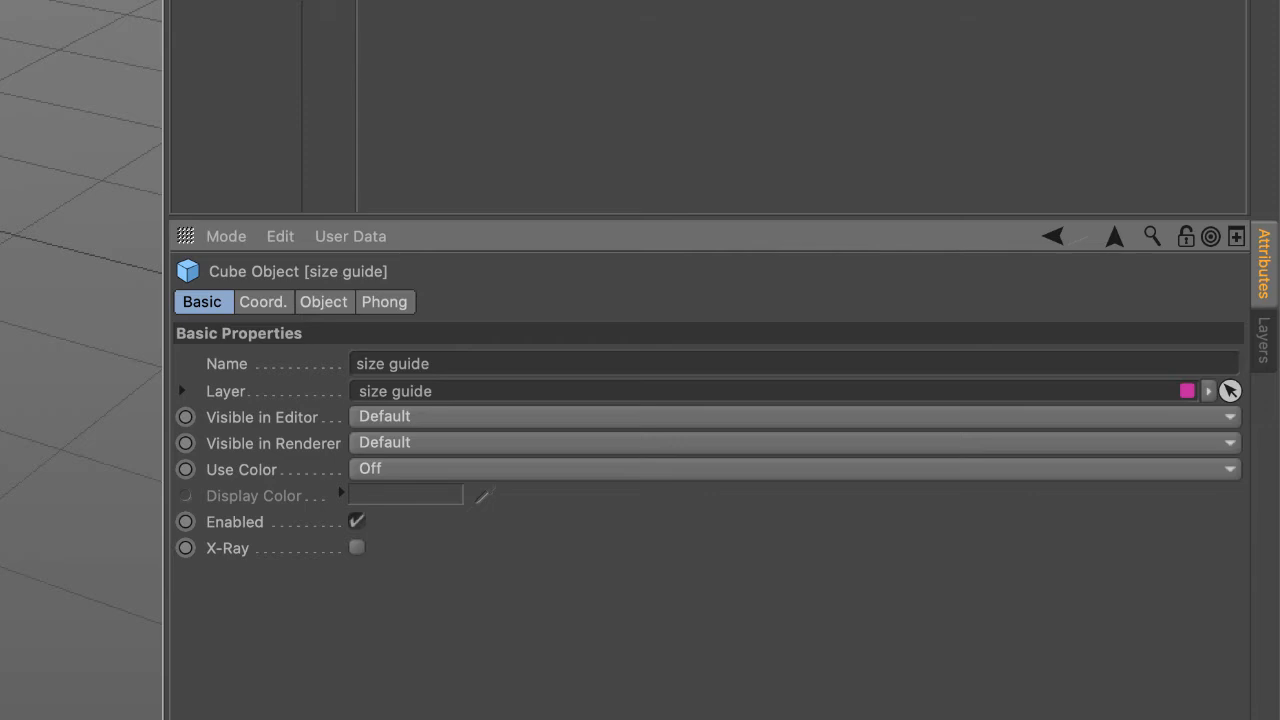
mouse_move(144, 572)
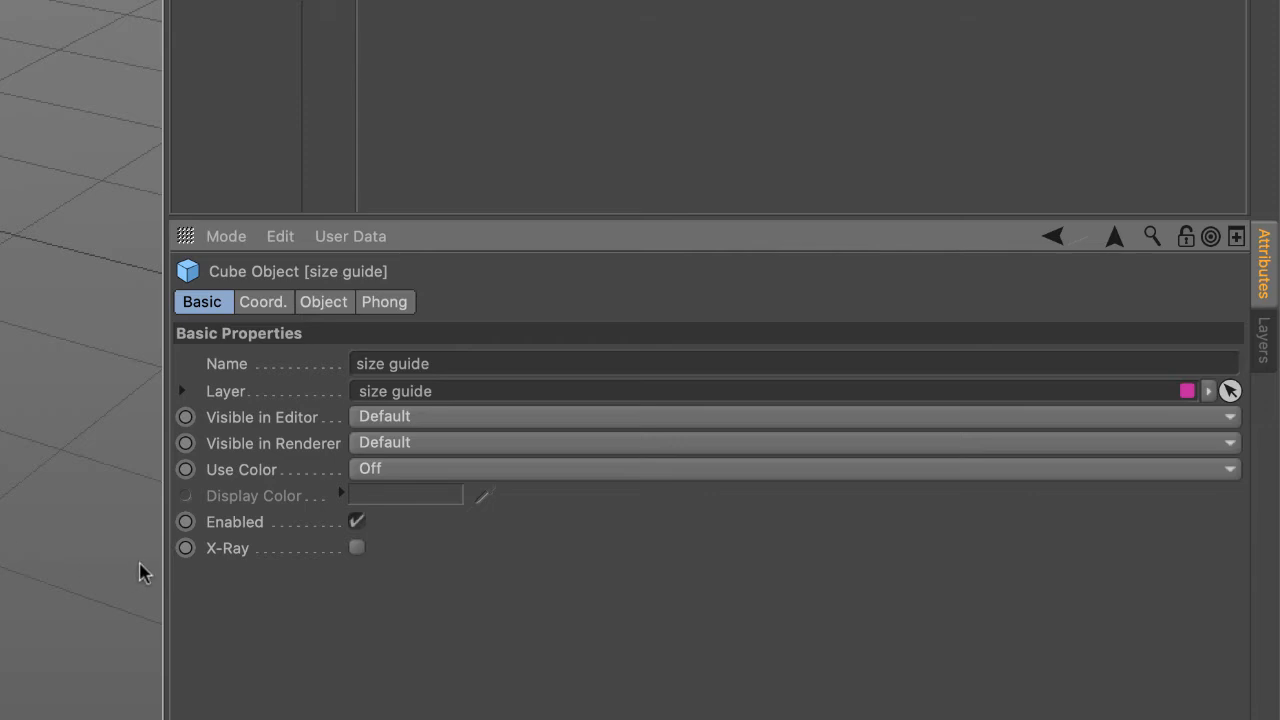
mouse_move(332, 482)
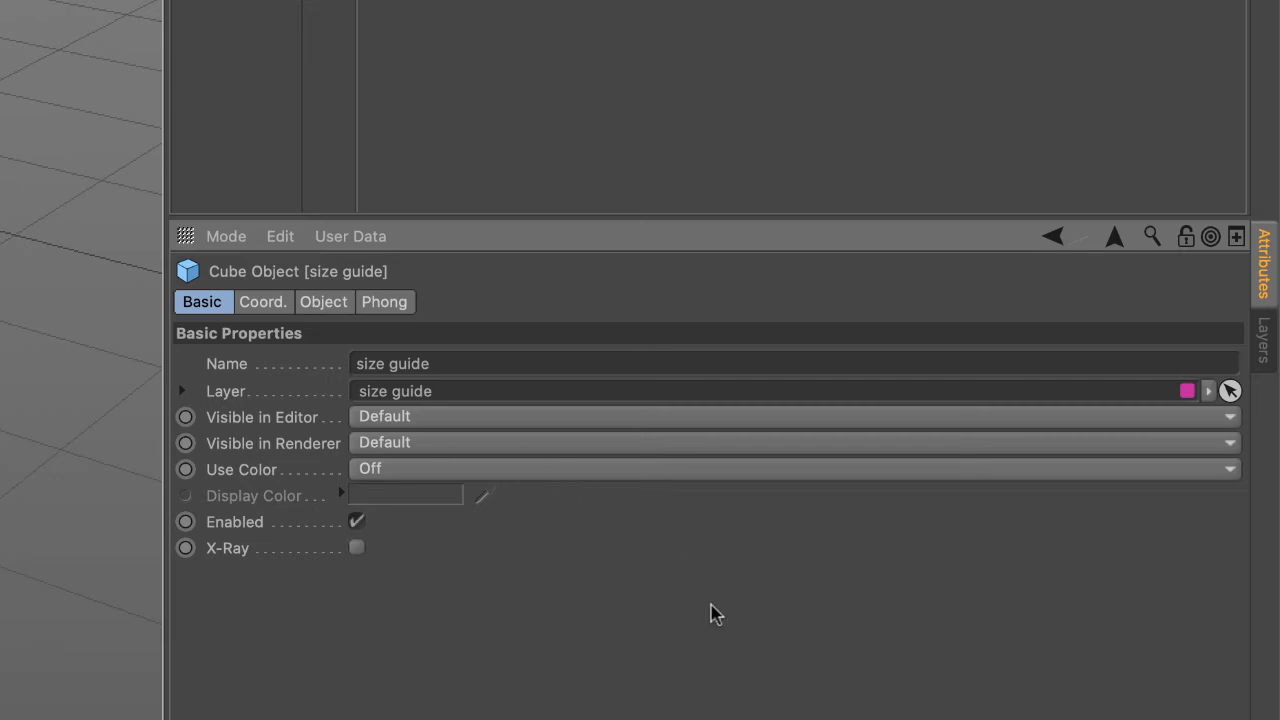
mouse_move(250, 344)
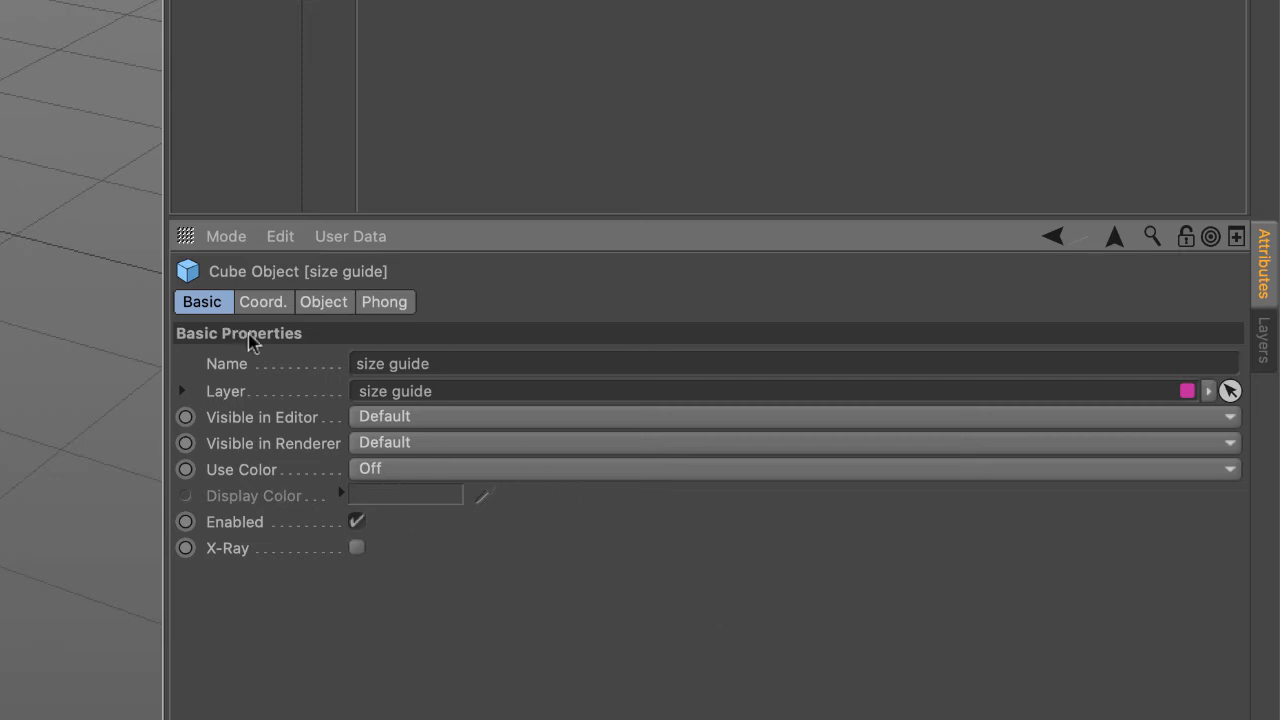
mouse_move(222, 324)
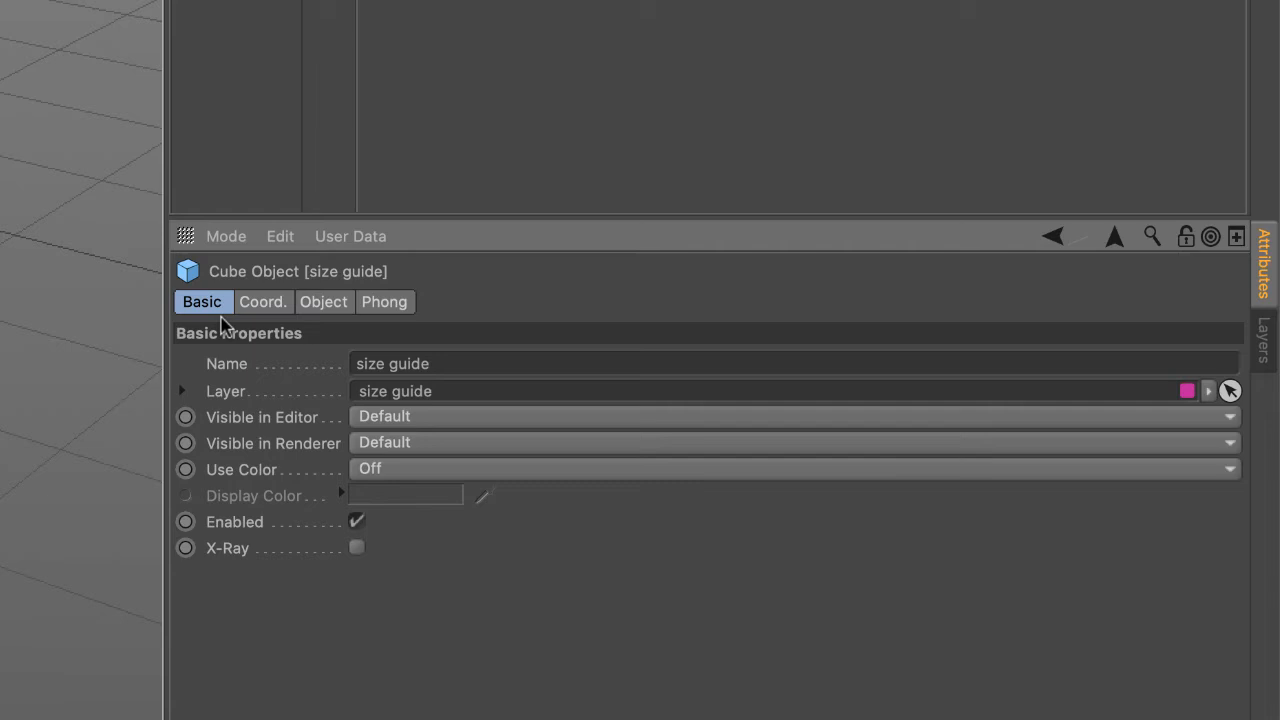
mouse_move(454, 510)
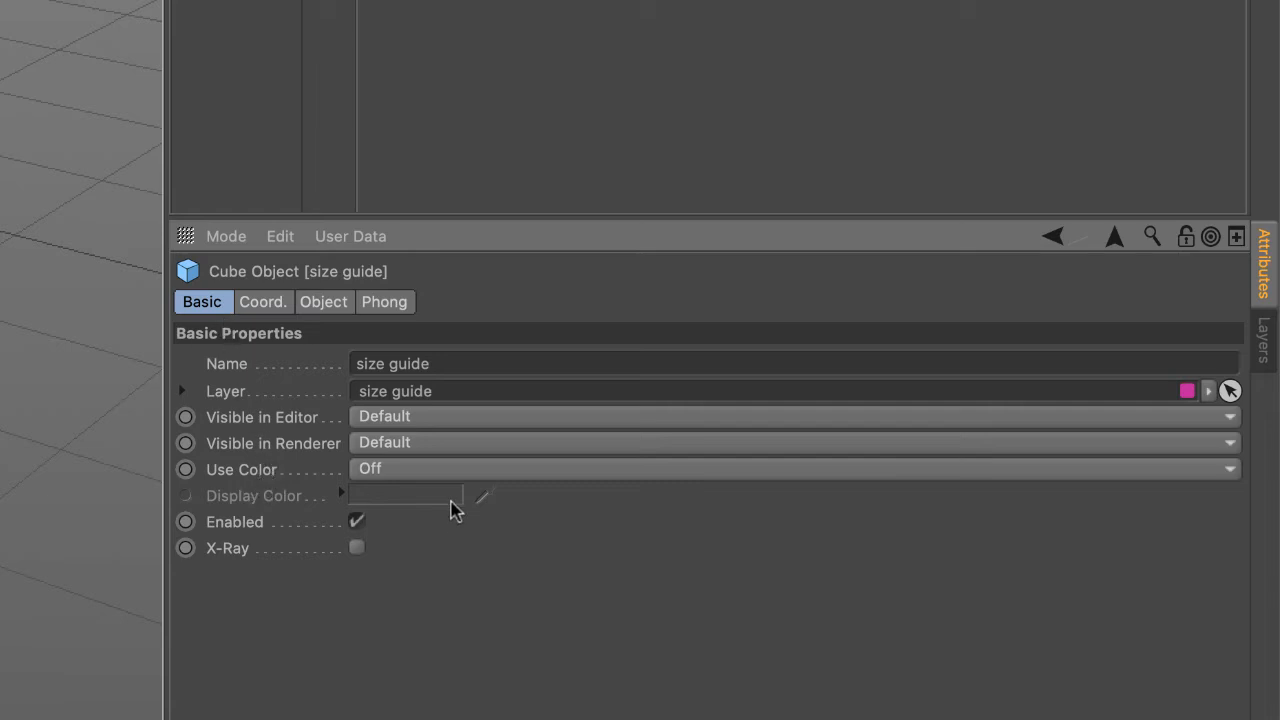
mouse_move(1242, 478)
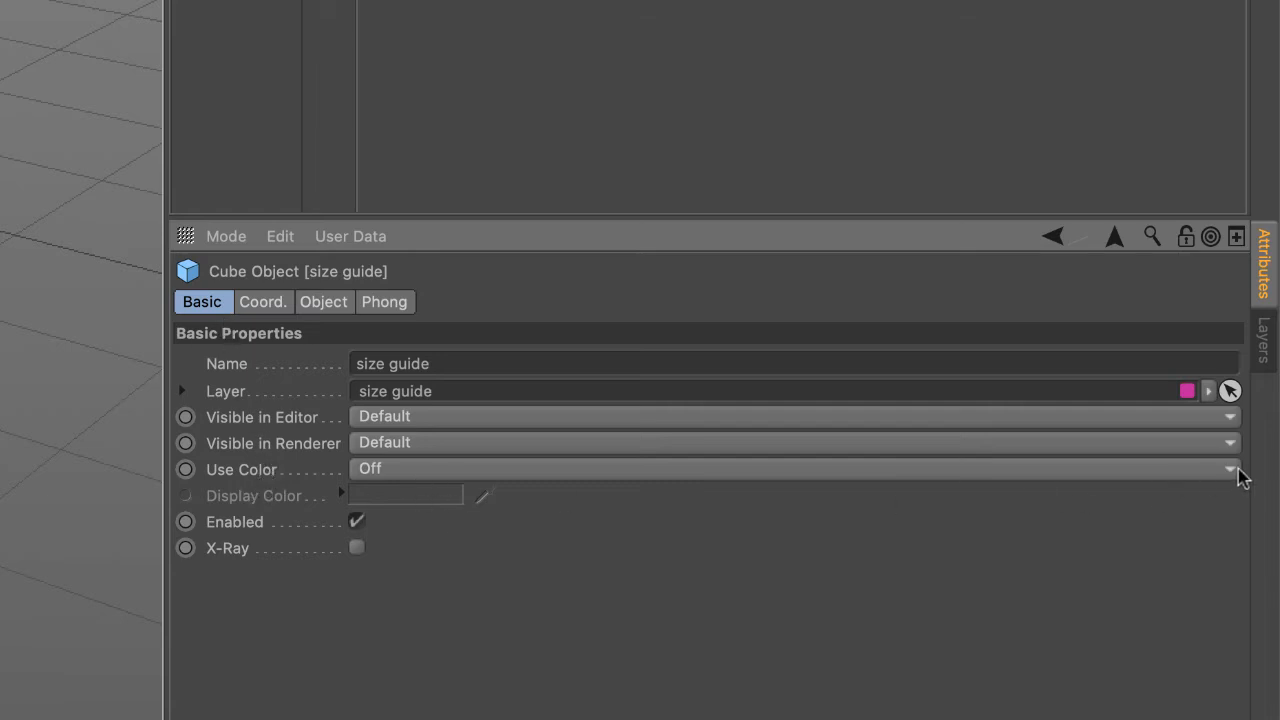
- Turn on Use Color and give the size guide cube a darker green display color
left_click(1228, 468)
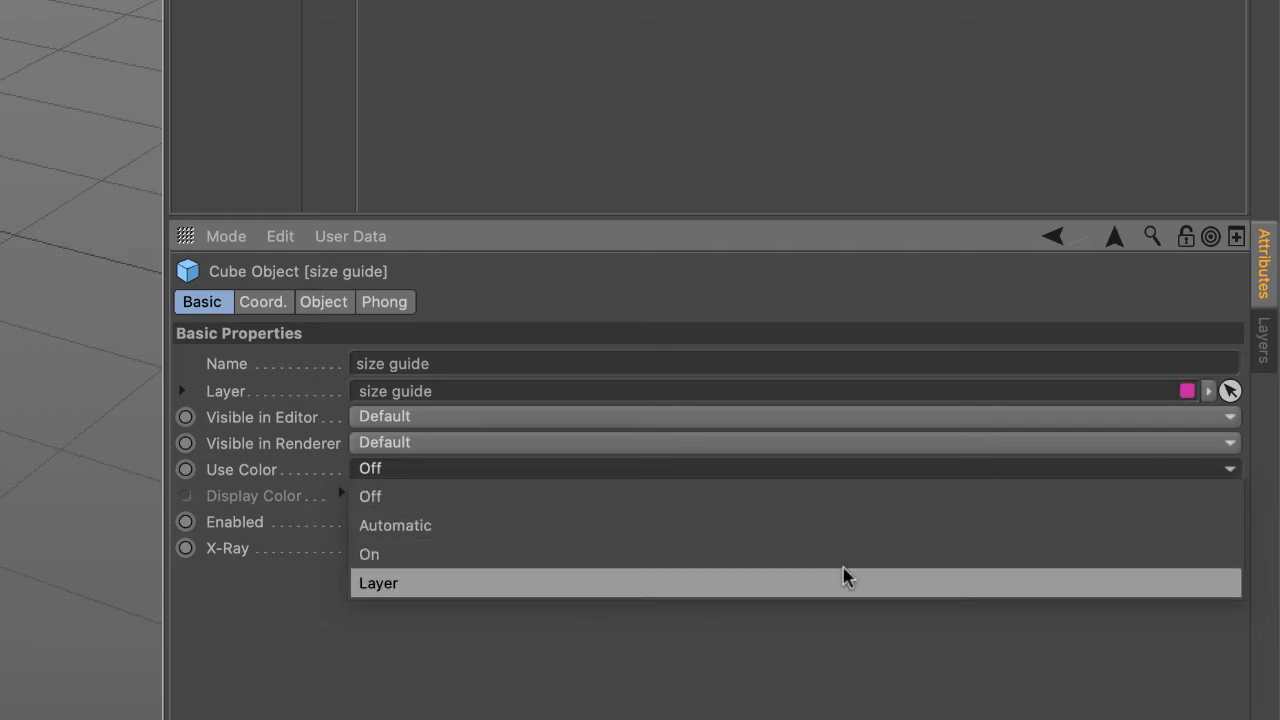
left_click(368, 554)
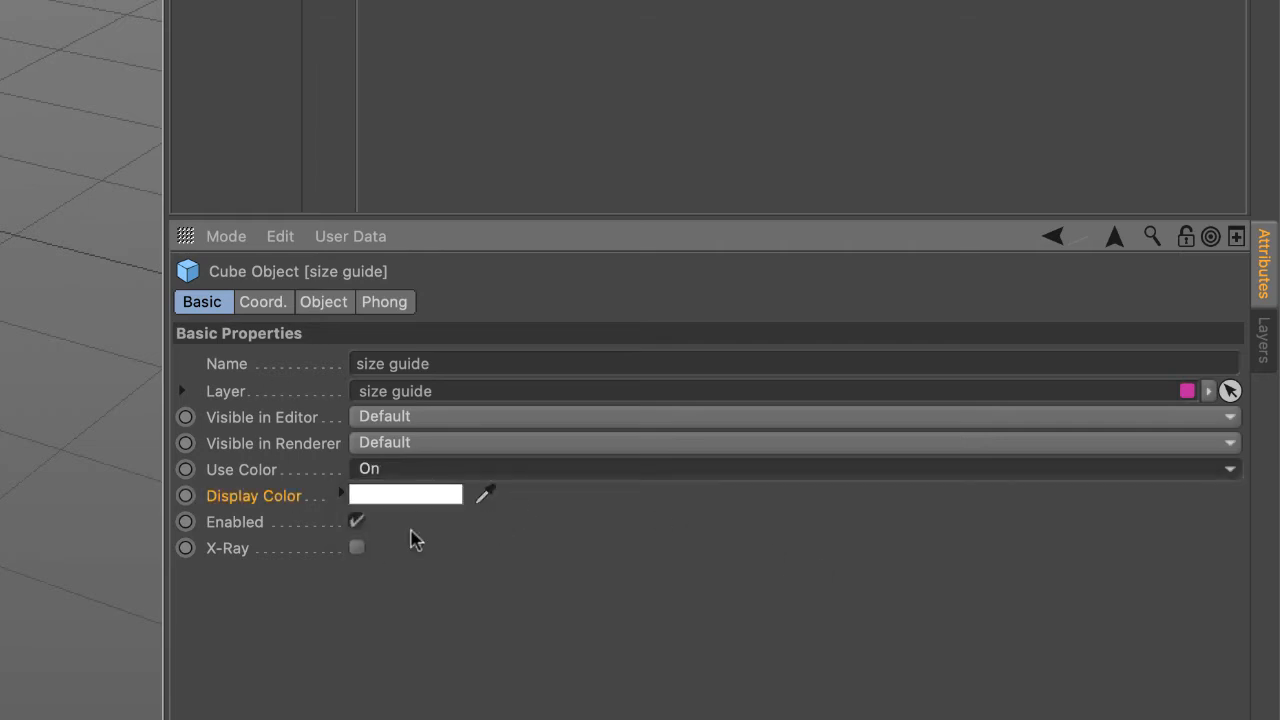
left_click(404, 494)
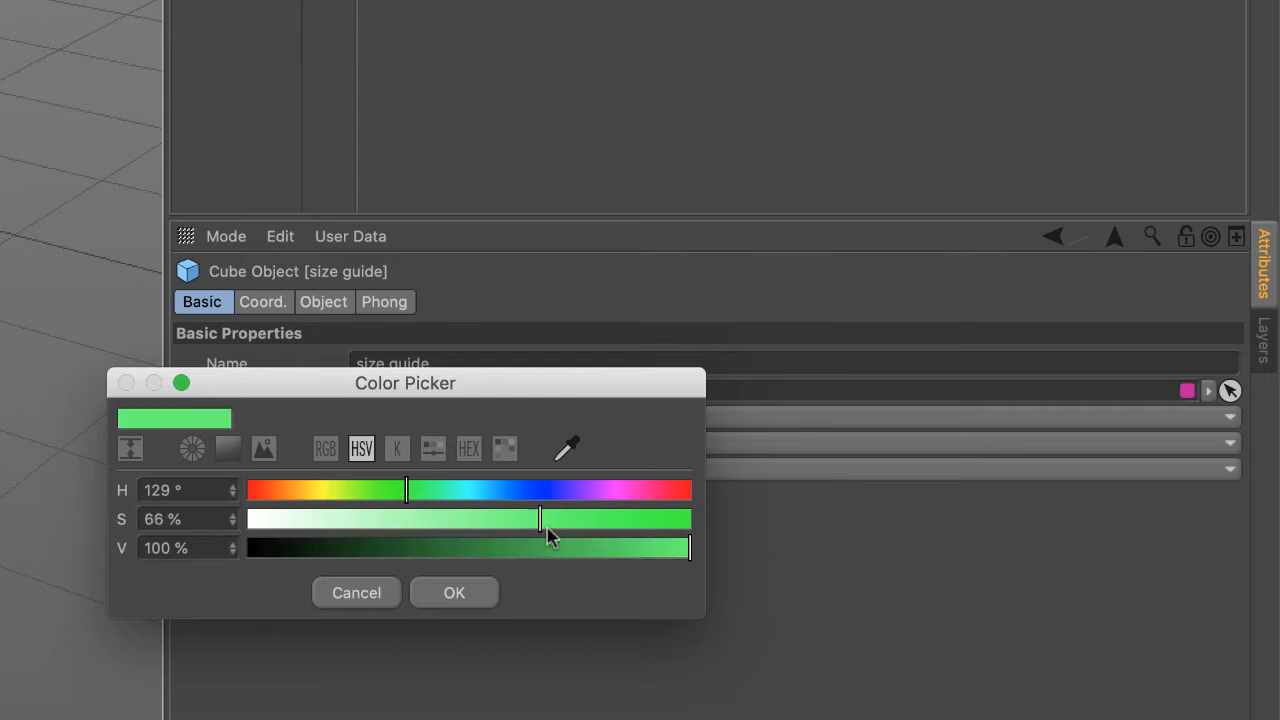
left_click_drag(688, 548, 524, 548)
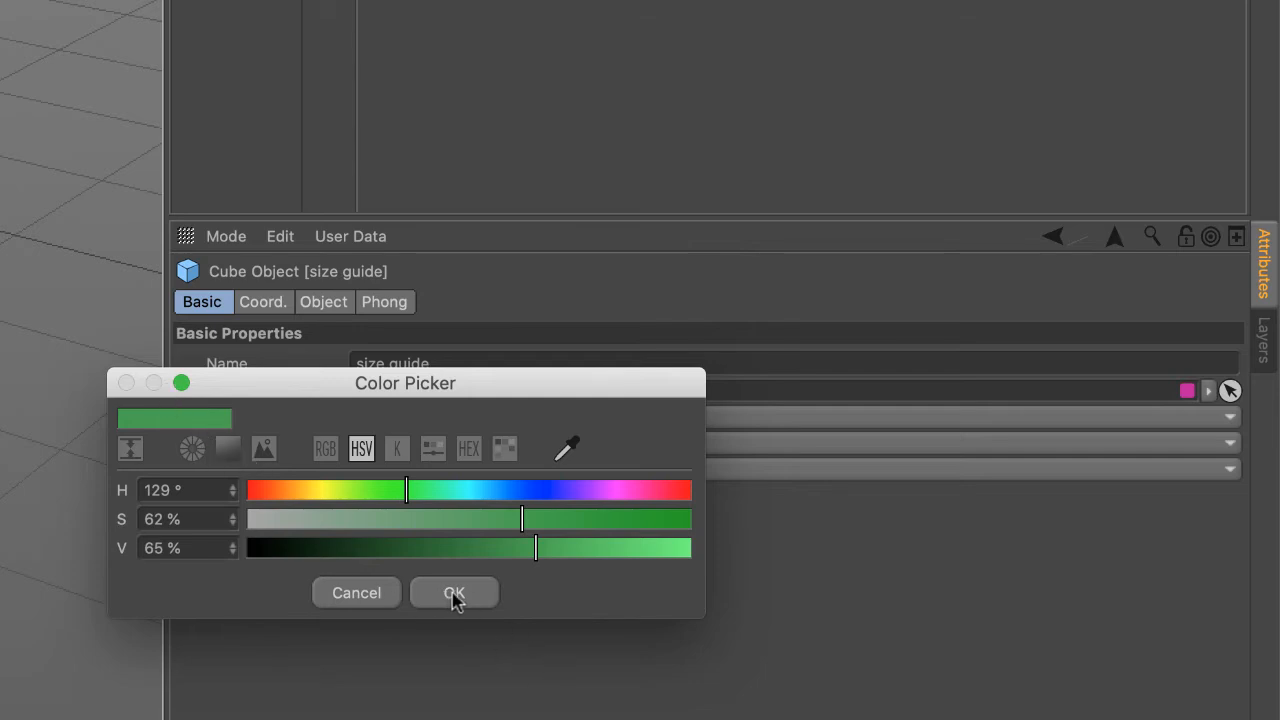
mouse_move(464, 604)
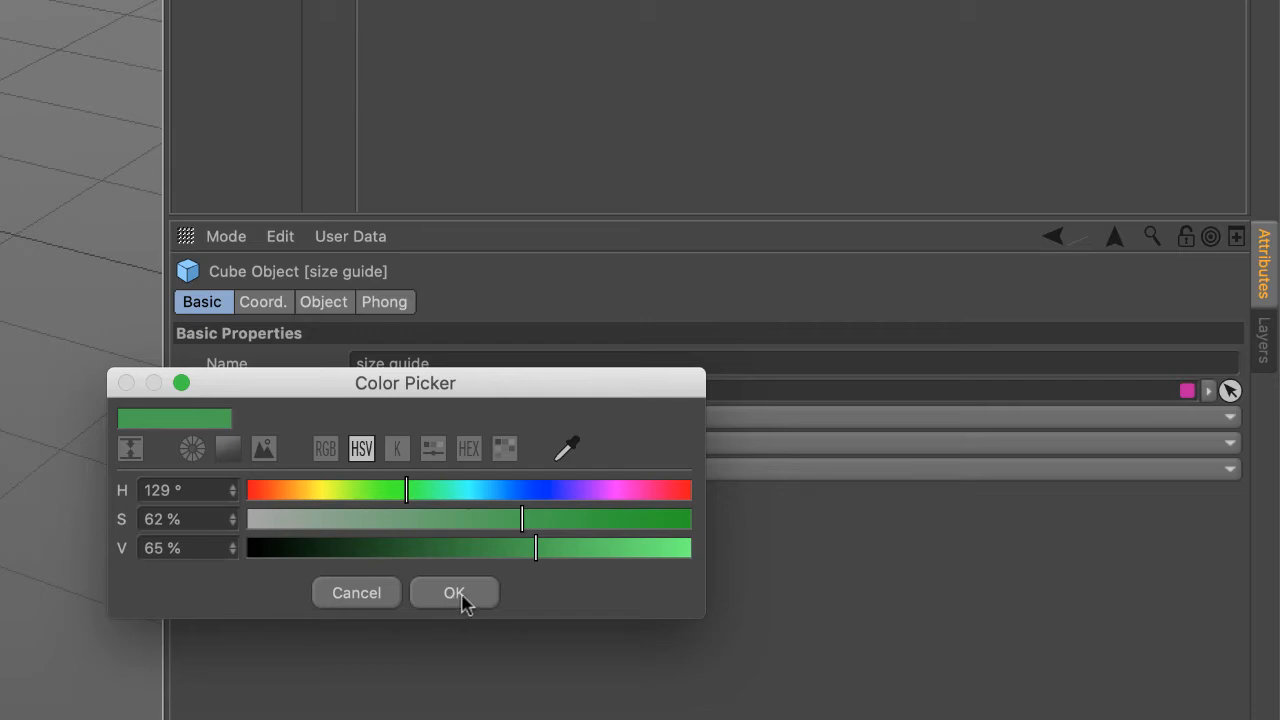
left_click(454, 592)
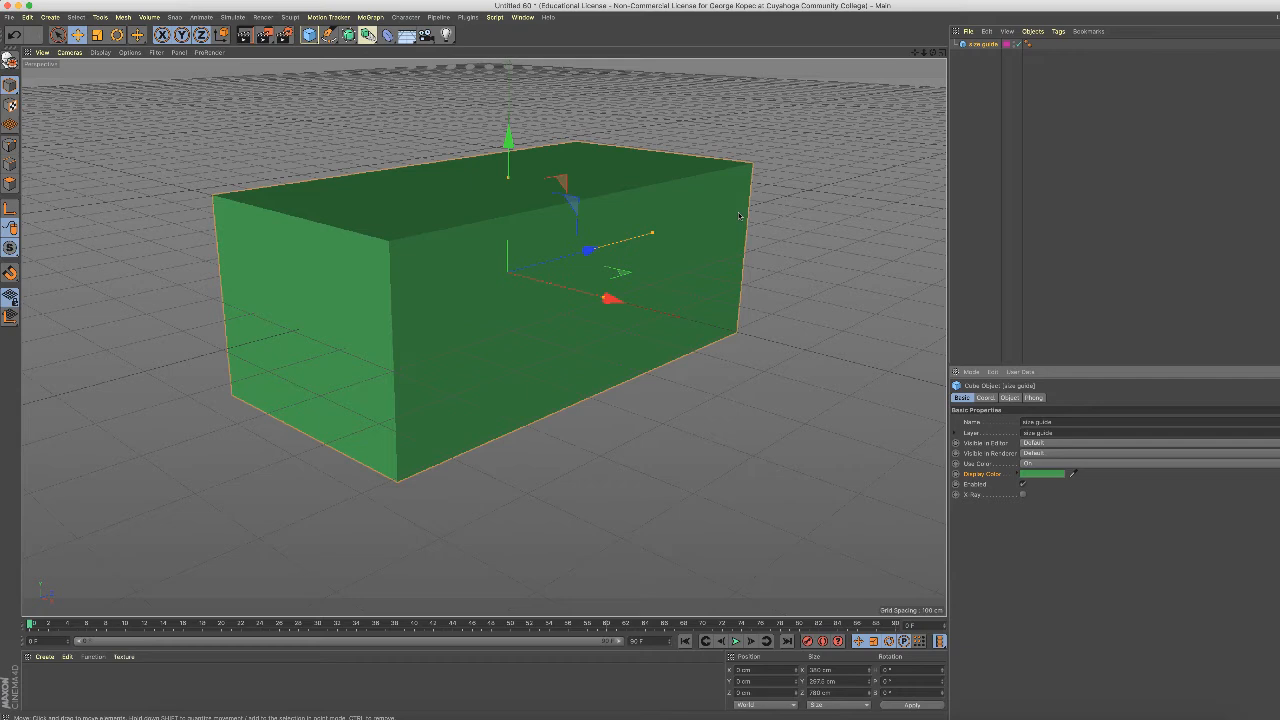
mouse_move(730, 328)
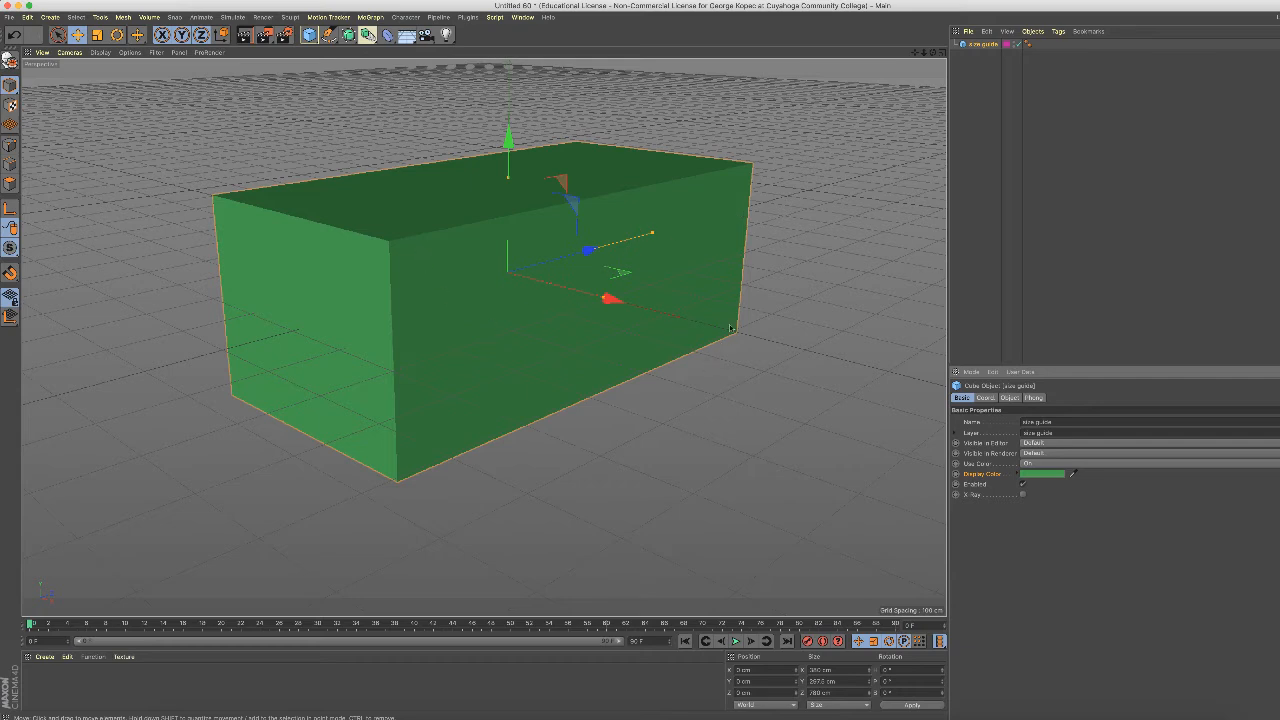
mouse_move(1032, 552)
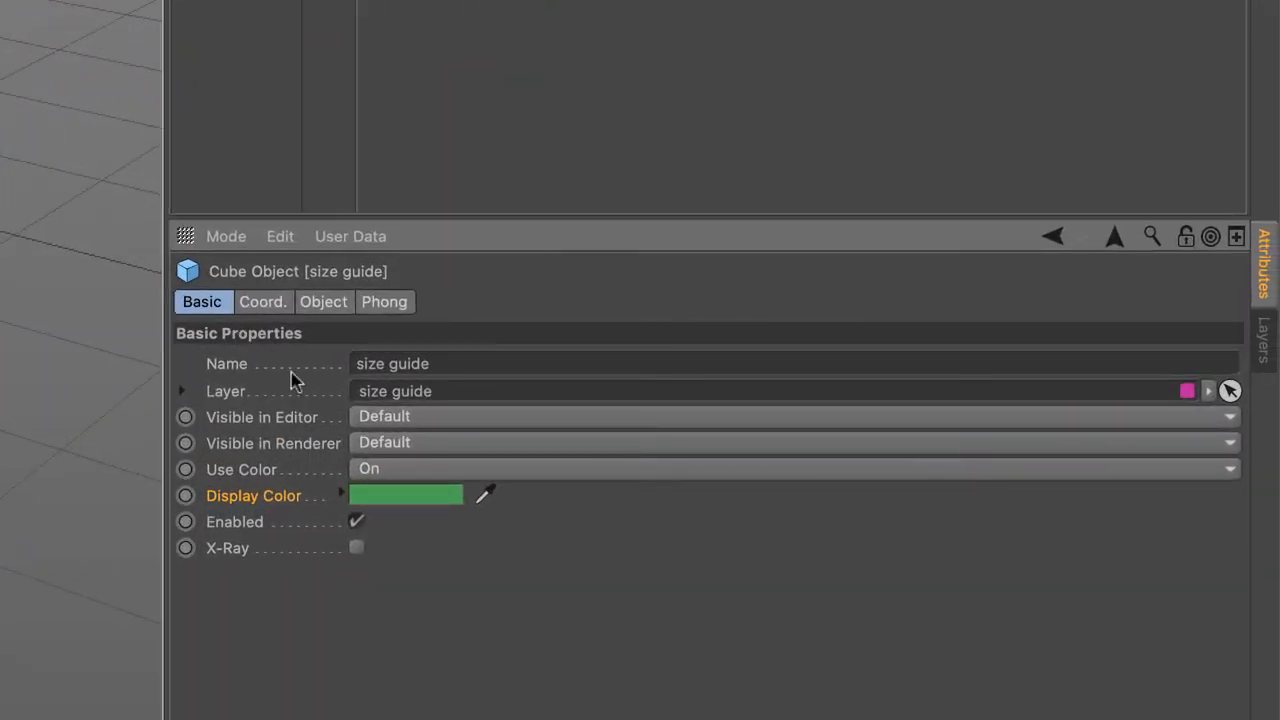
mouse_move(364, 560)
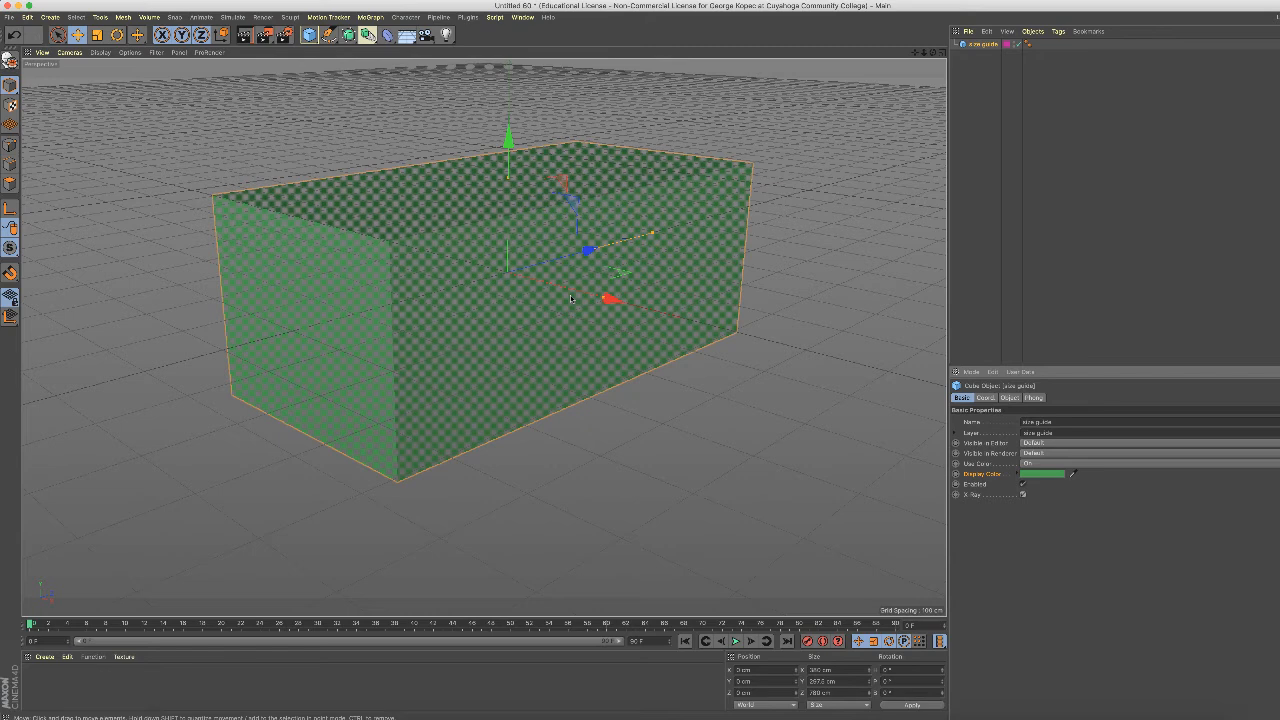
mouse_move(776, 312)
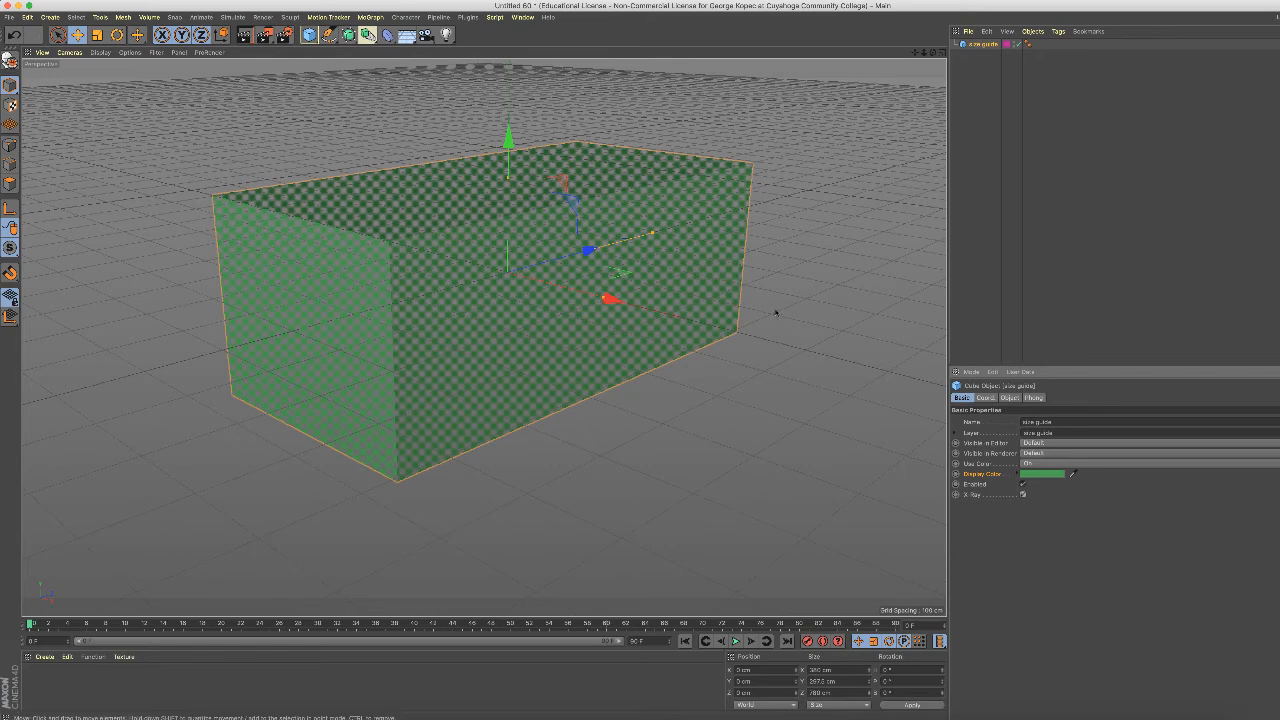
mouse_move(382, 242)
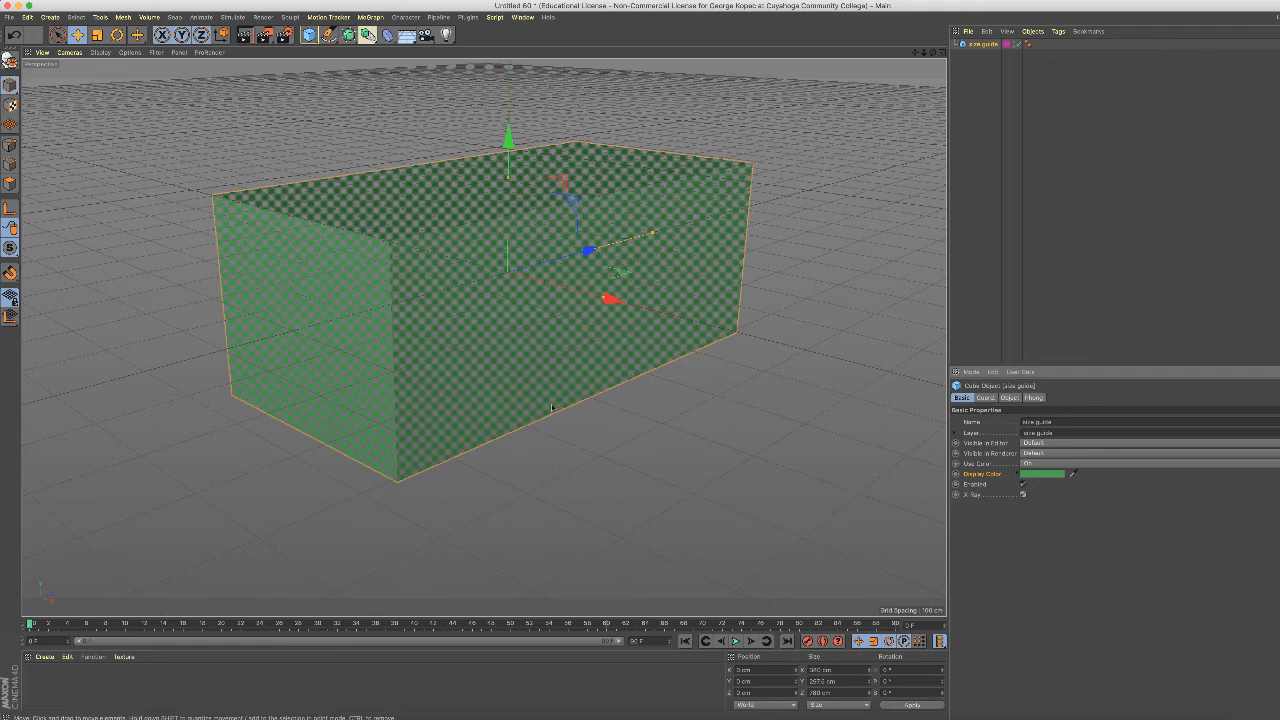
mouse_move(404, 76)
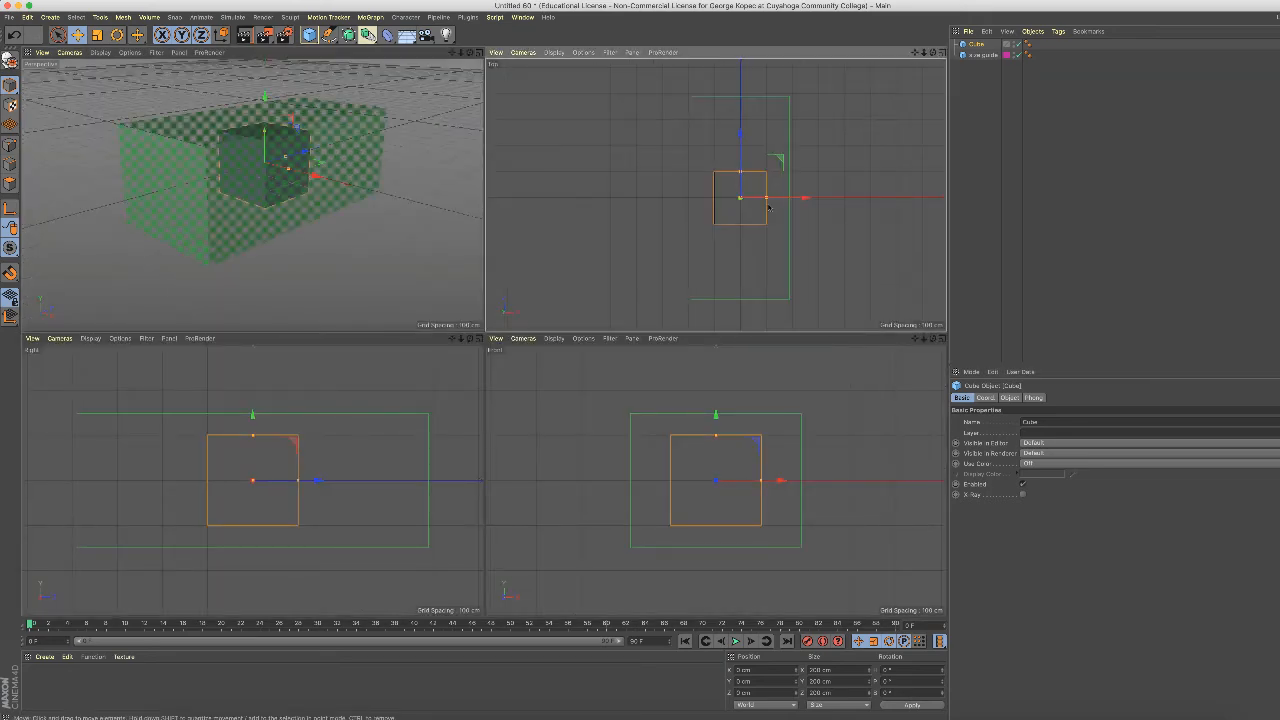
- Stretch the new tabletop cube to match the size guide's width
left_click_drag(740, 198, 788, 198)
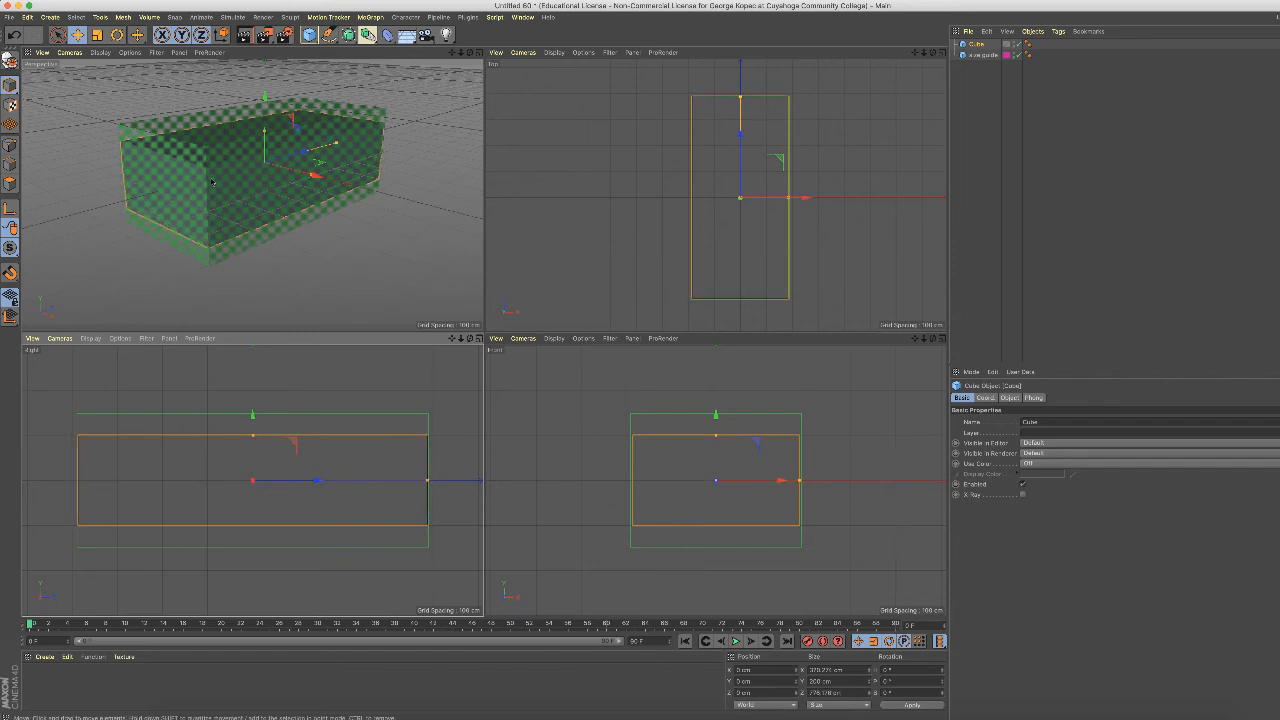
mouse_move(468, 264)
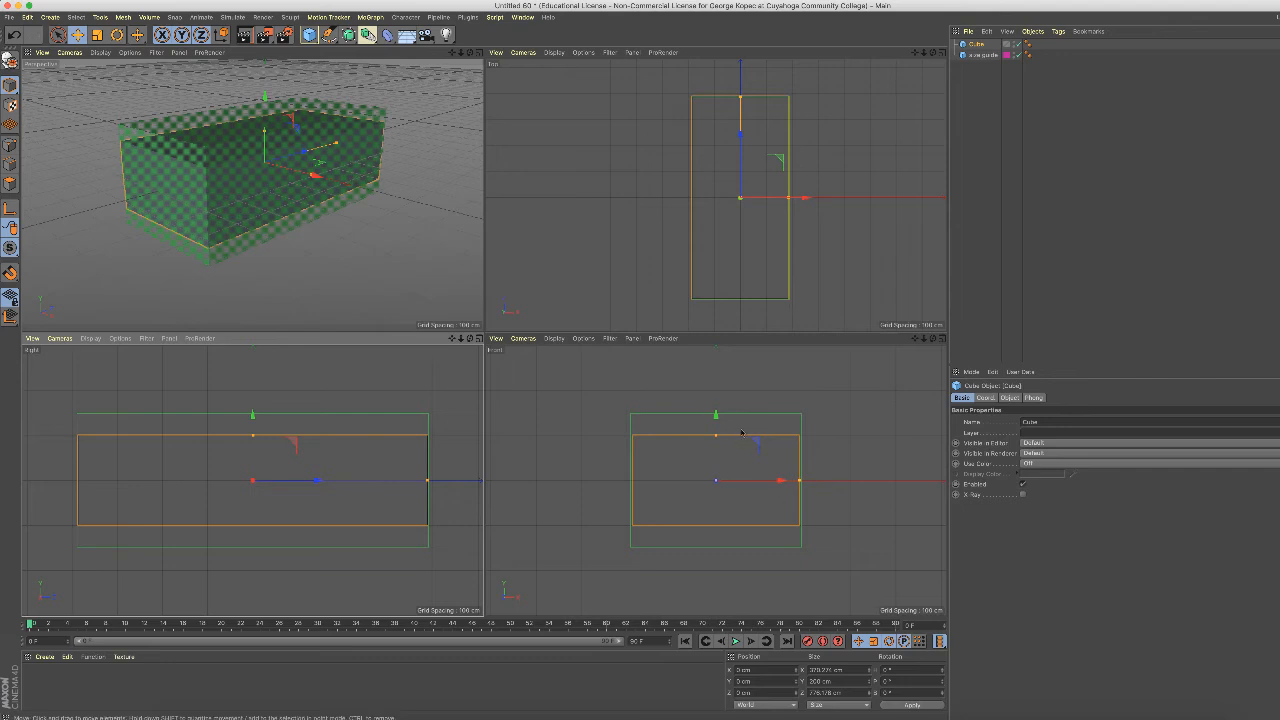
mouse_move(716, 438)
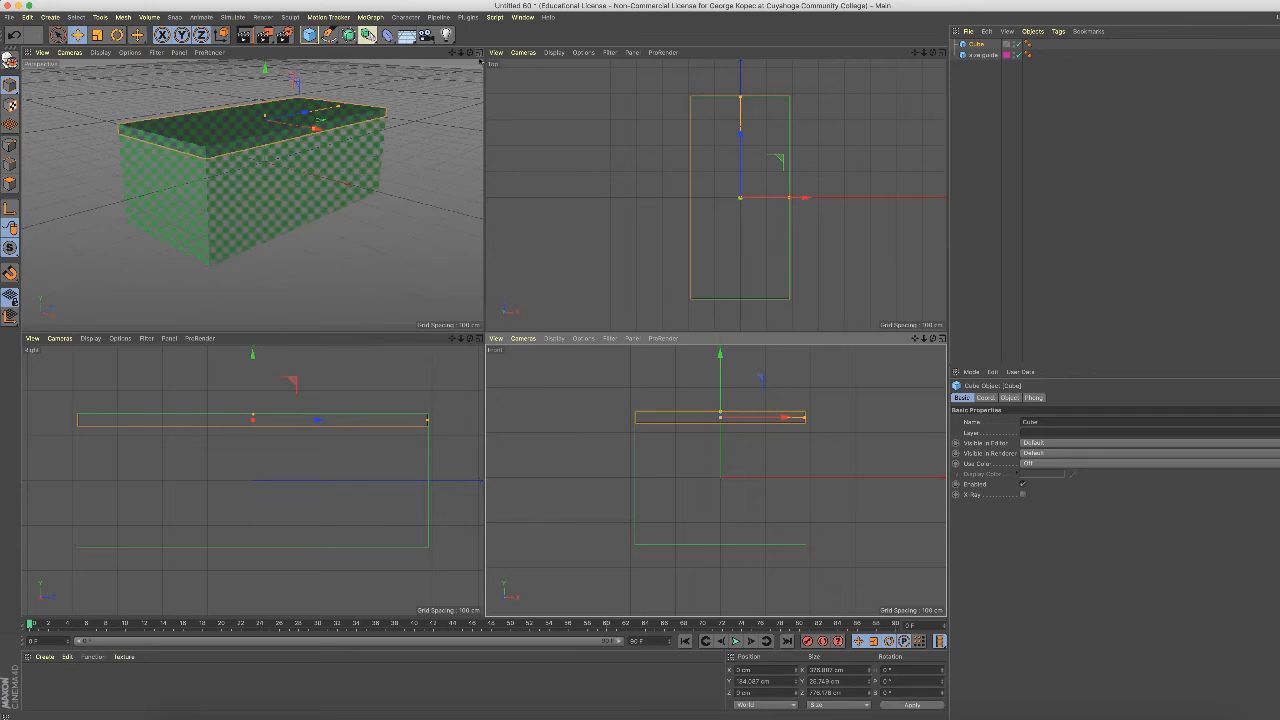
mouse_move(520, 488)
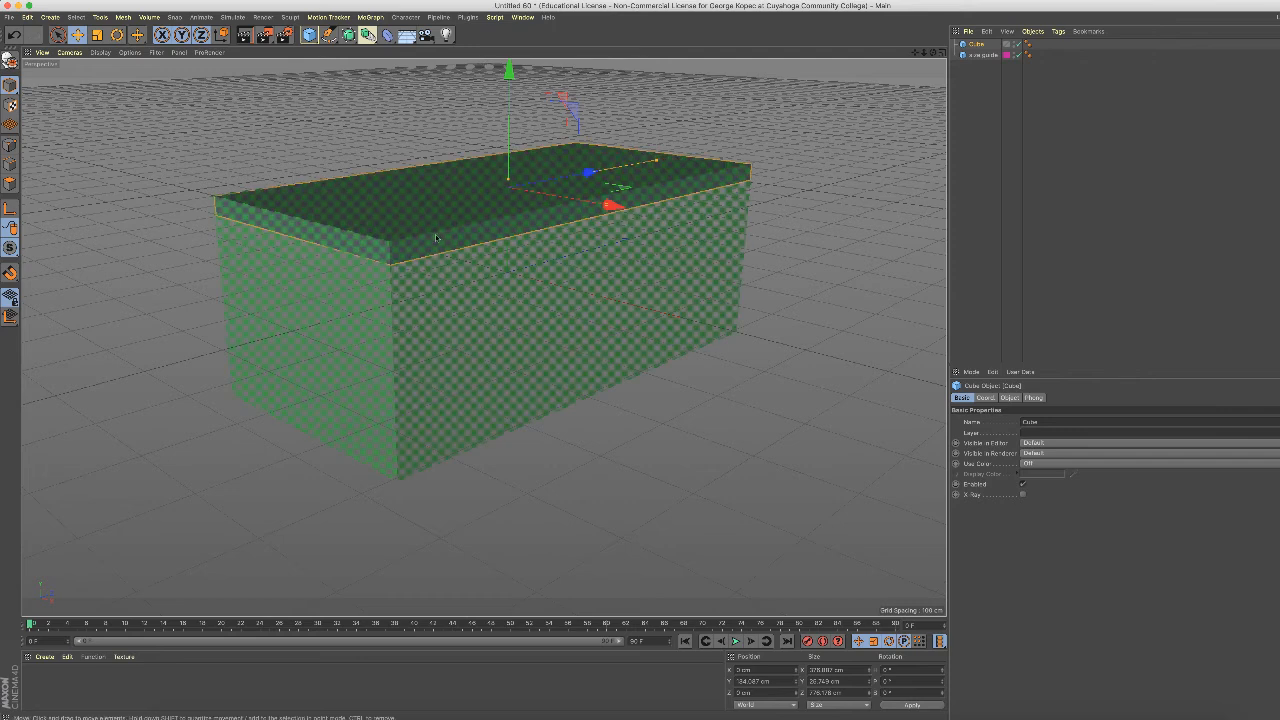
mouse_move(516, 242)
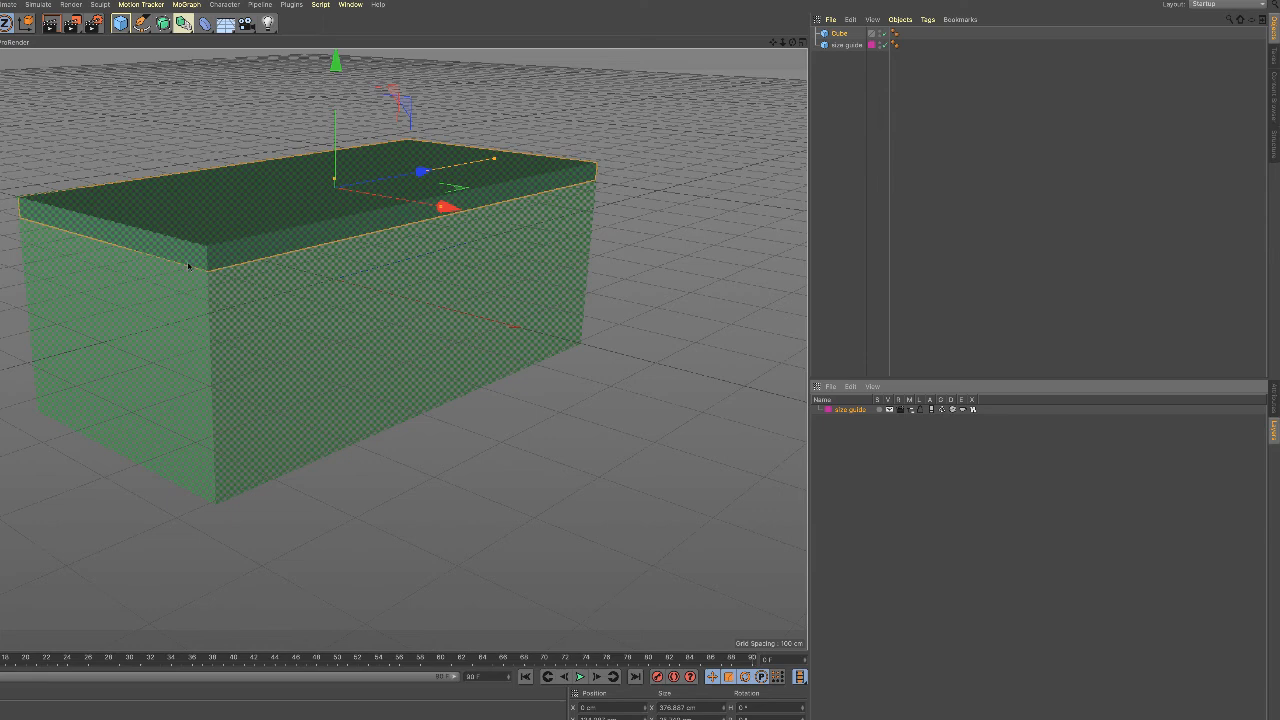
mouse_move(424, 278)
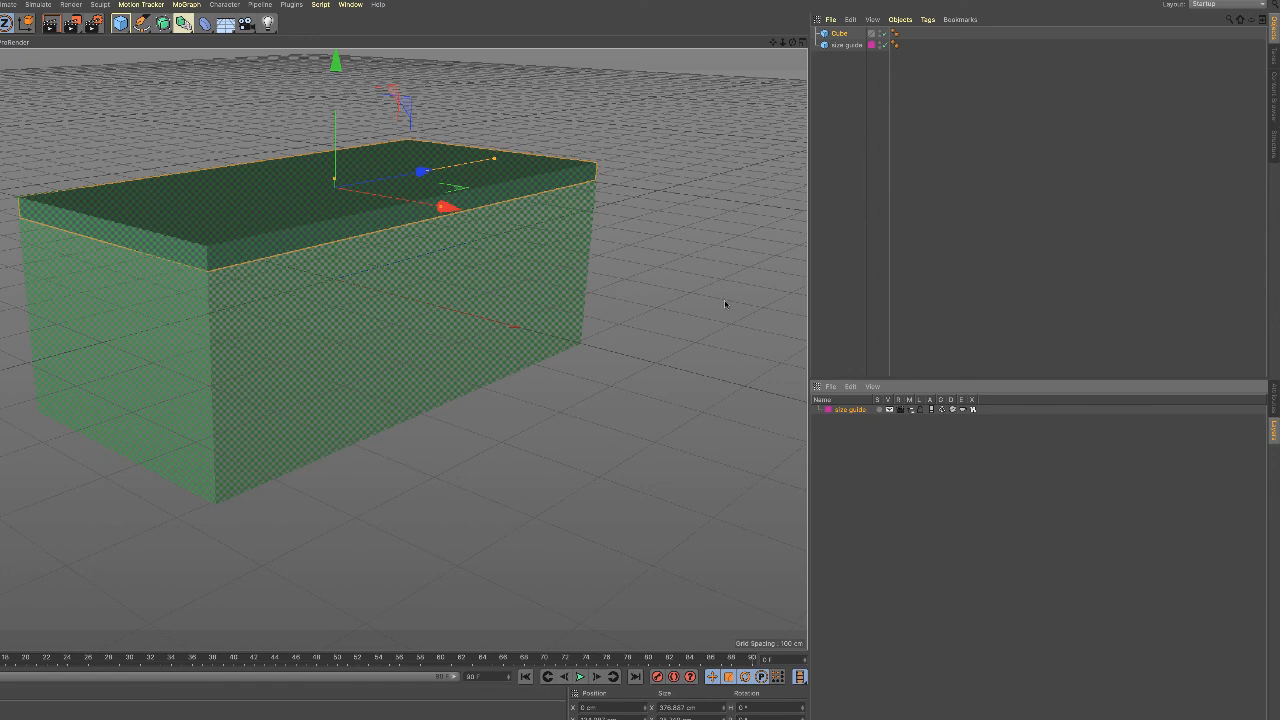
mouse_move(580, 240)
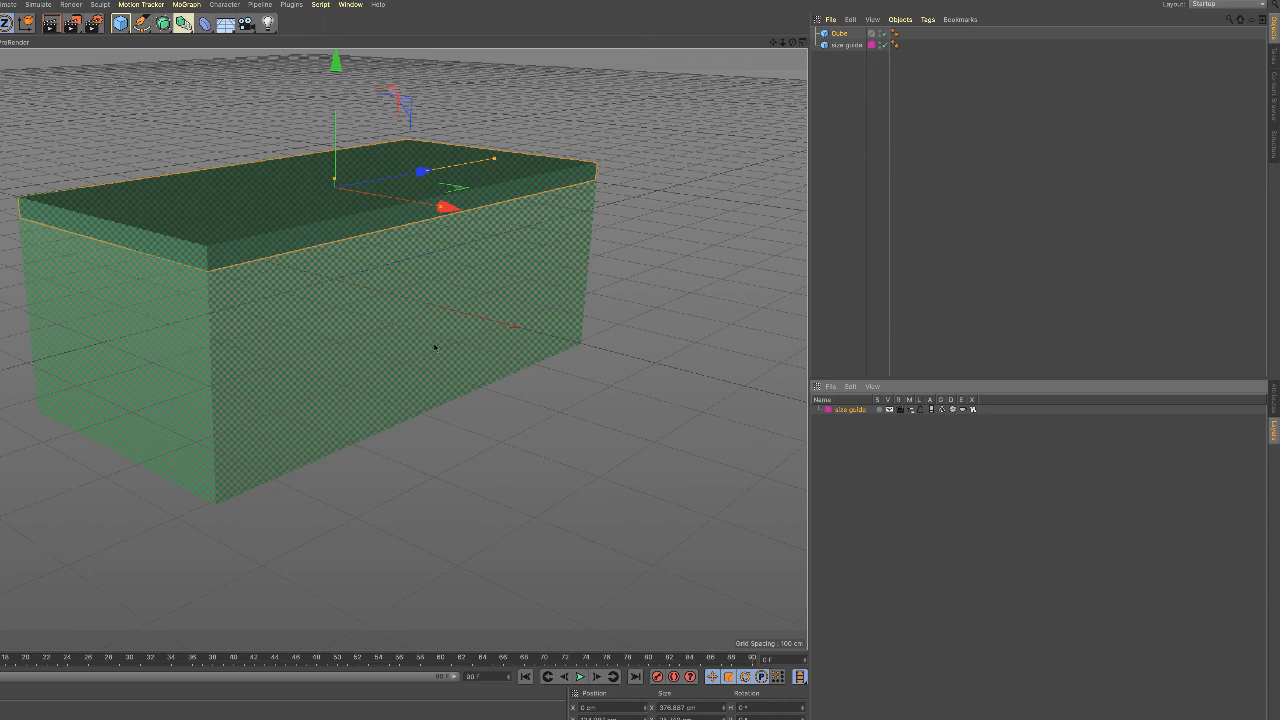
mouse_move(616, 212)
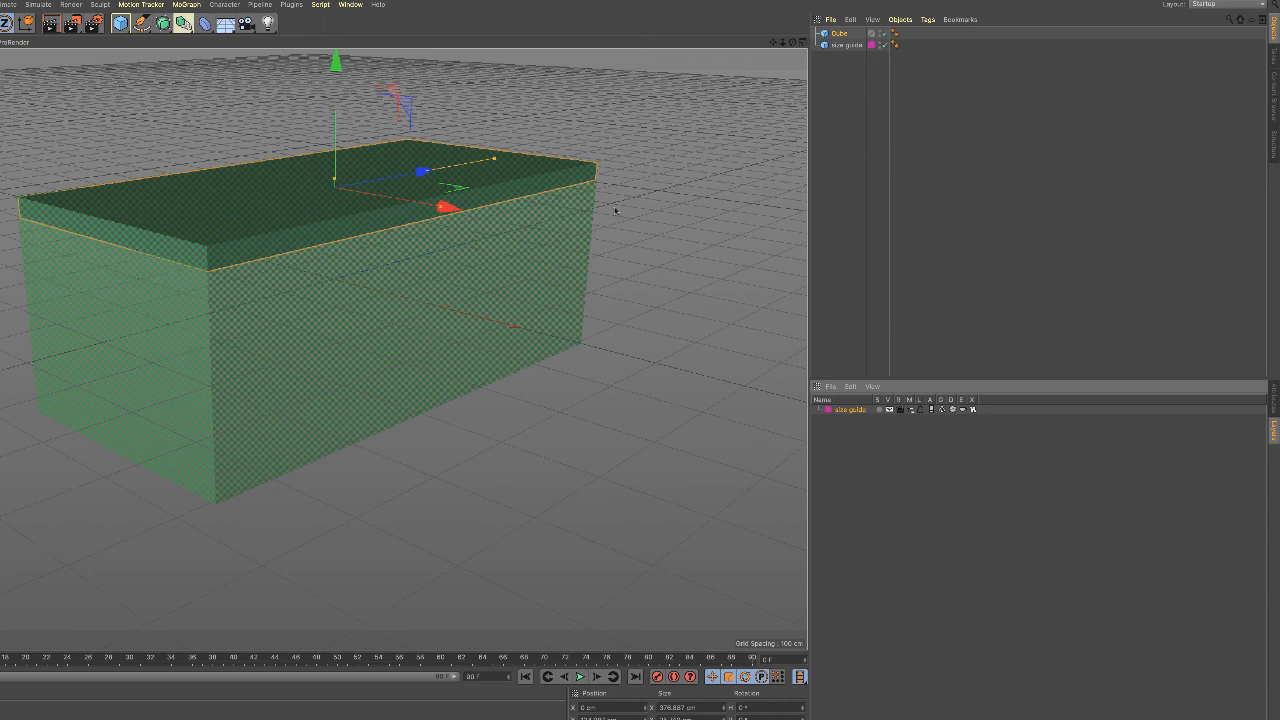